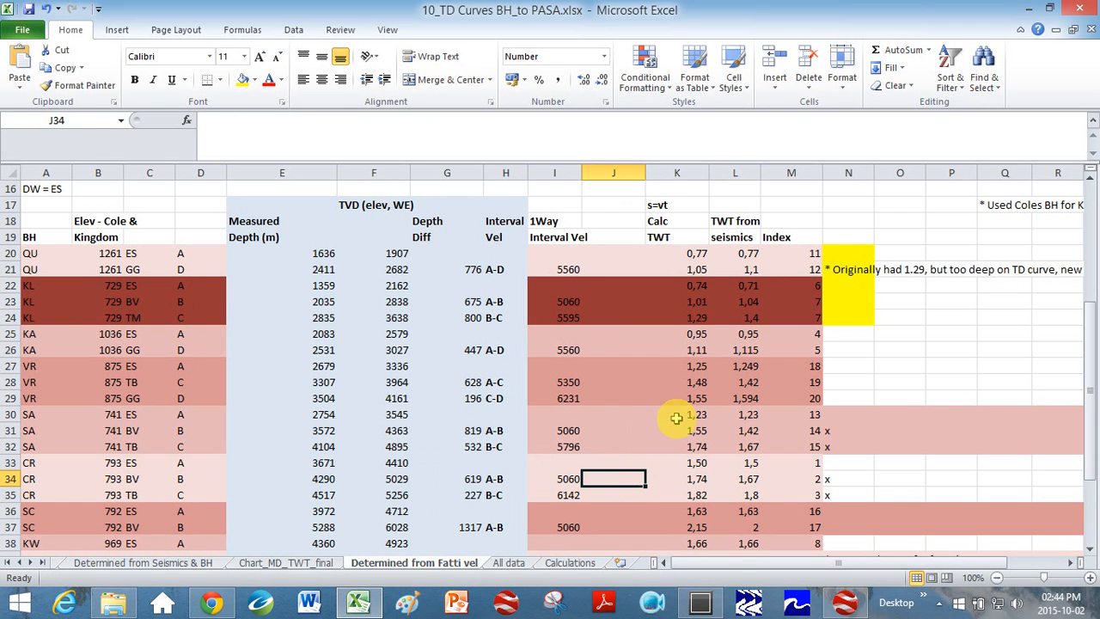
pyautogui.moveTo(642, 409)
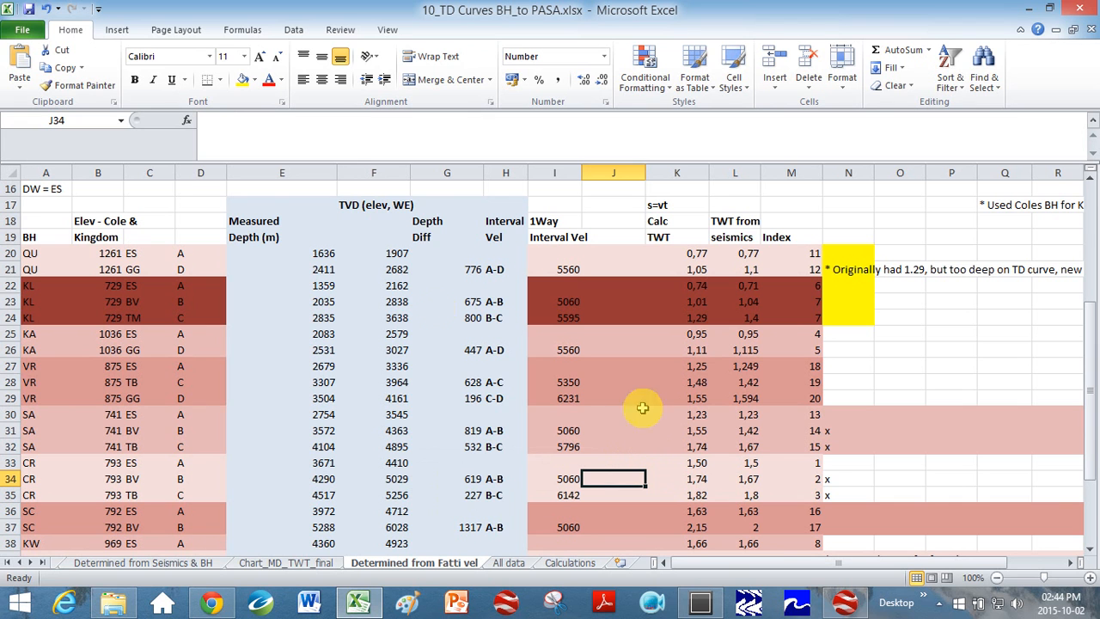
pyautogui.moveTo(634, 379)
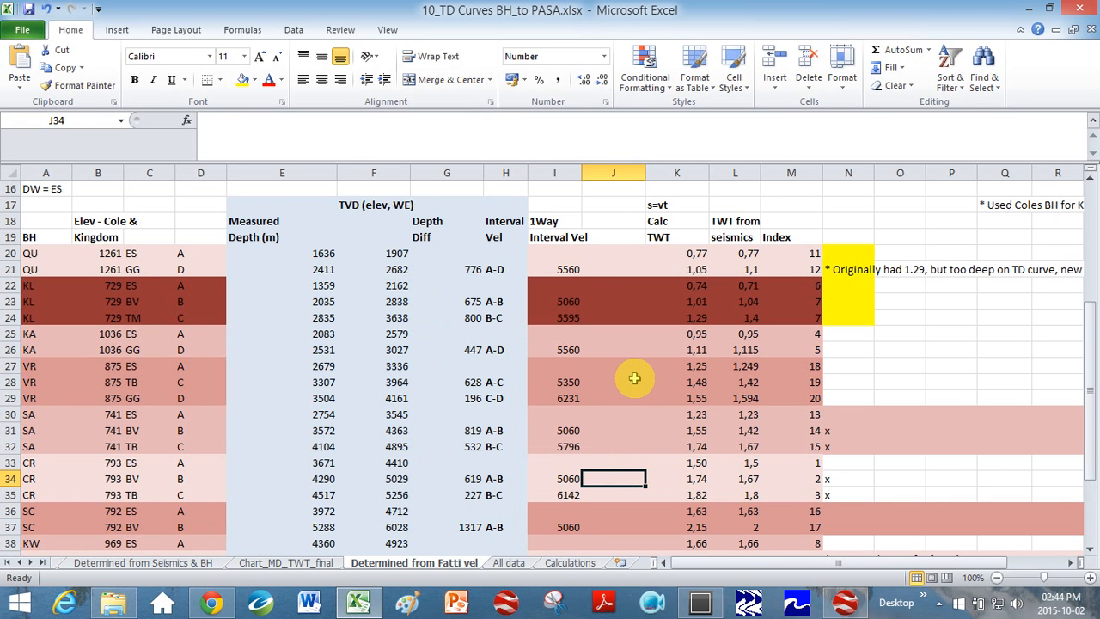
pyautogui.moveTo(636, 377)
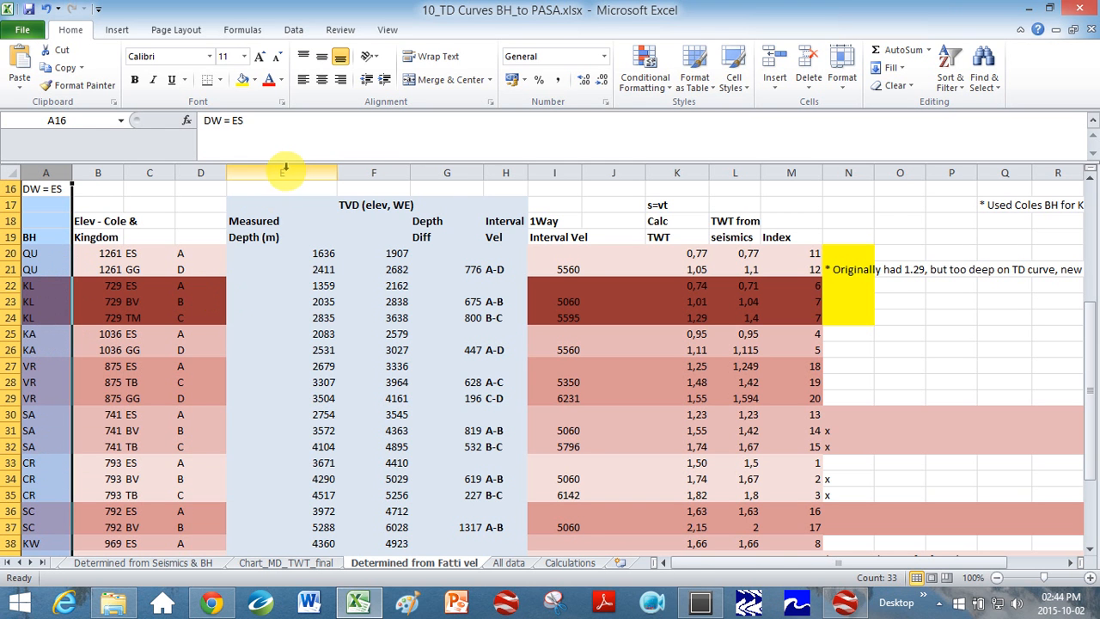
# Review the measured depths of the three KL borehole rows (E22-E24) in the spreadsheet
pyautogui.click(282, 172)
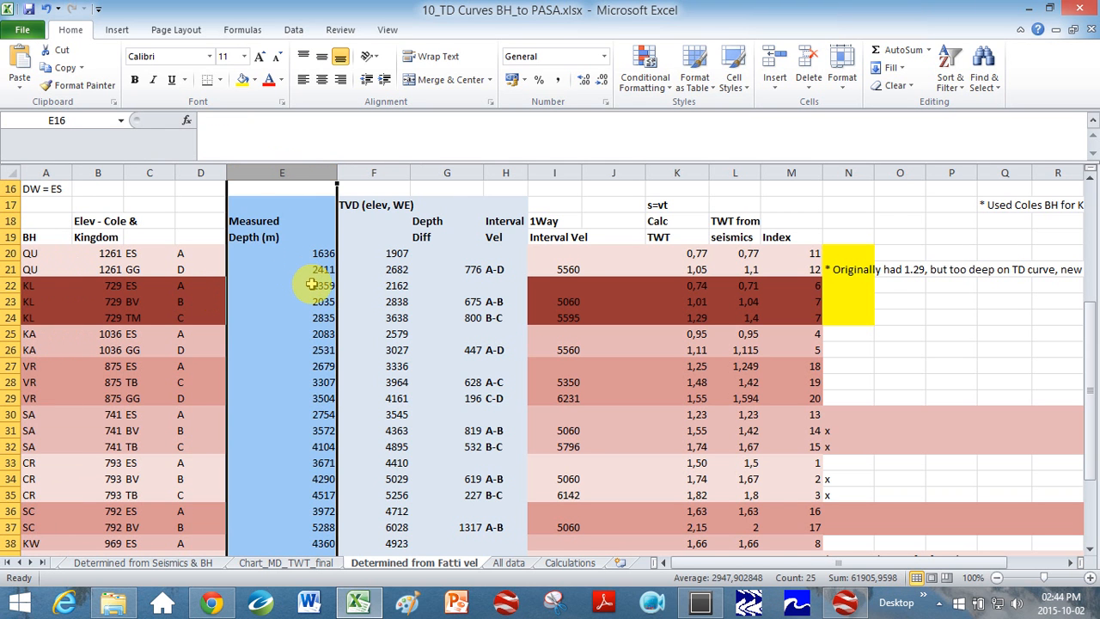
pyautogui.click(282, 286)
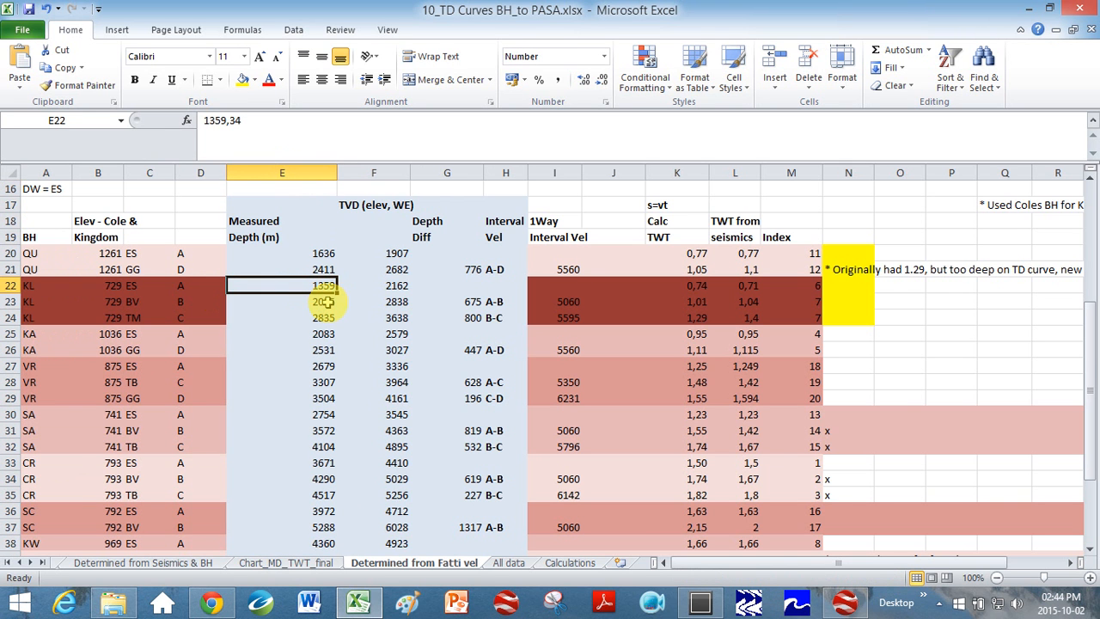
pyautogui.click(282, 302)
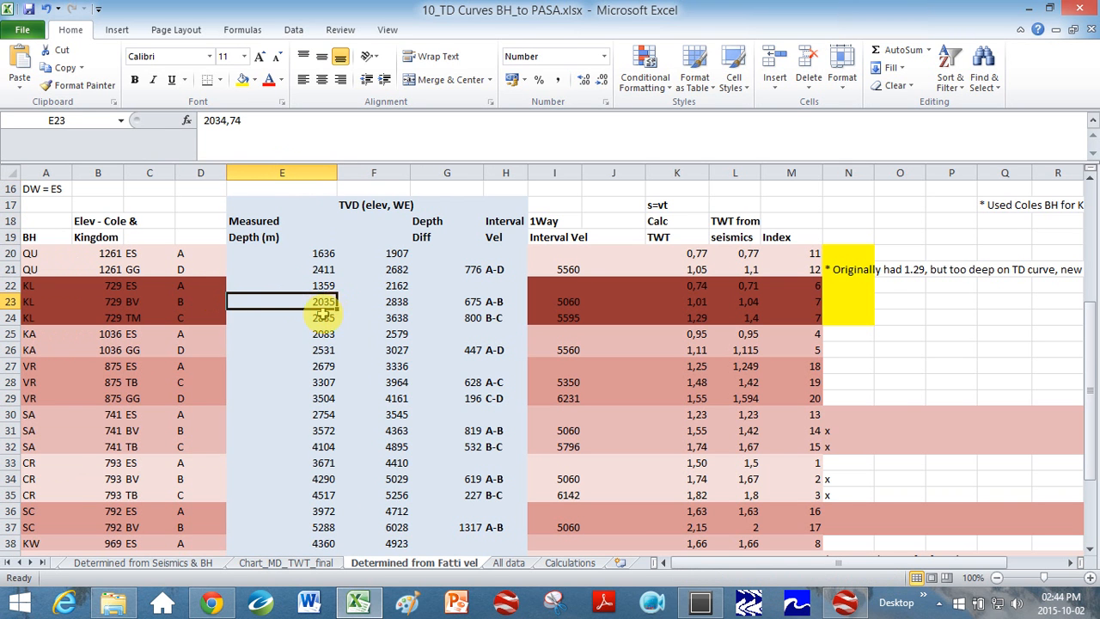
pyautogui.click(282, 317)
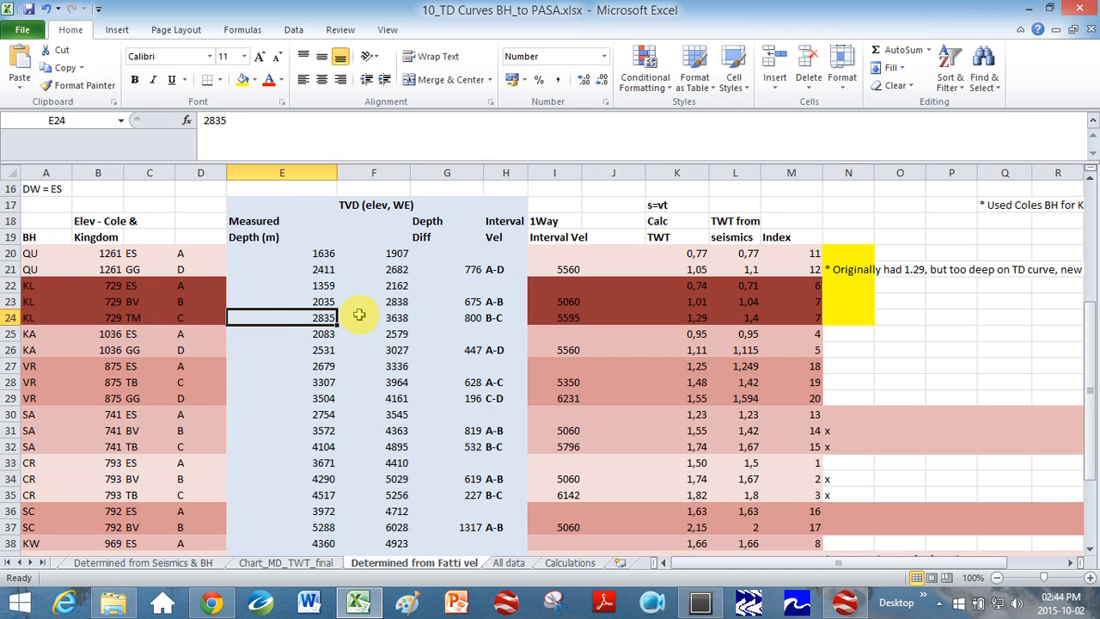
pyautogui.click(281, 301)
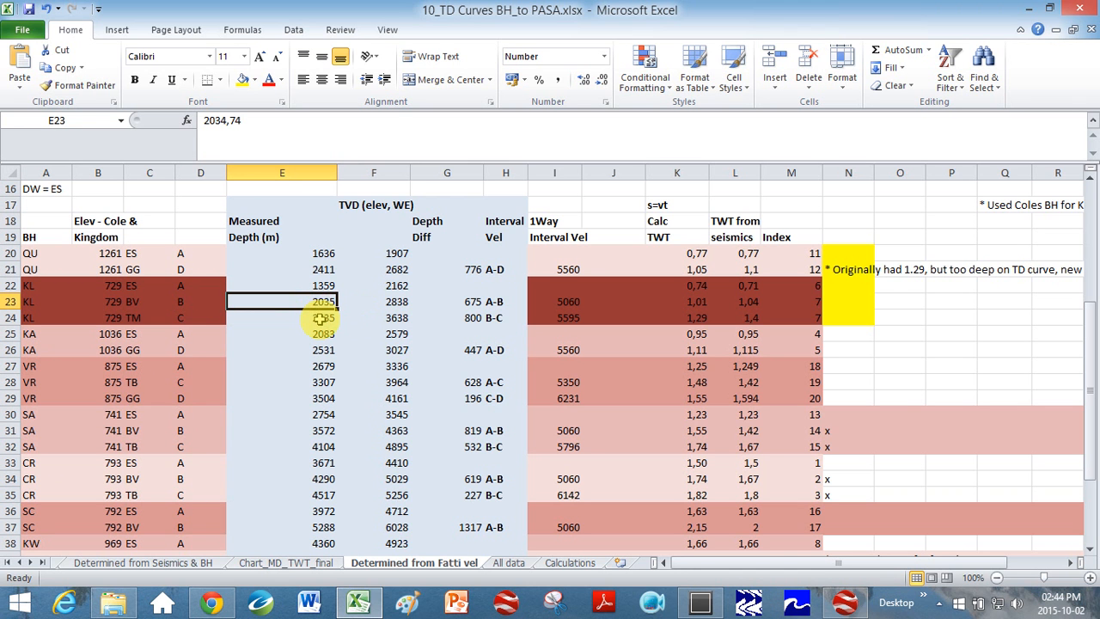
pyautogui.click(282, 317)
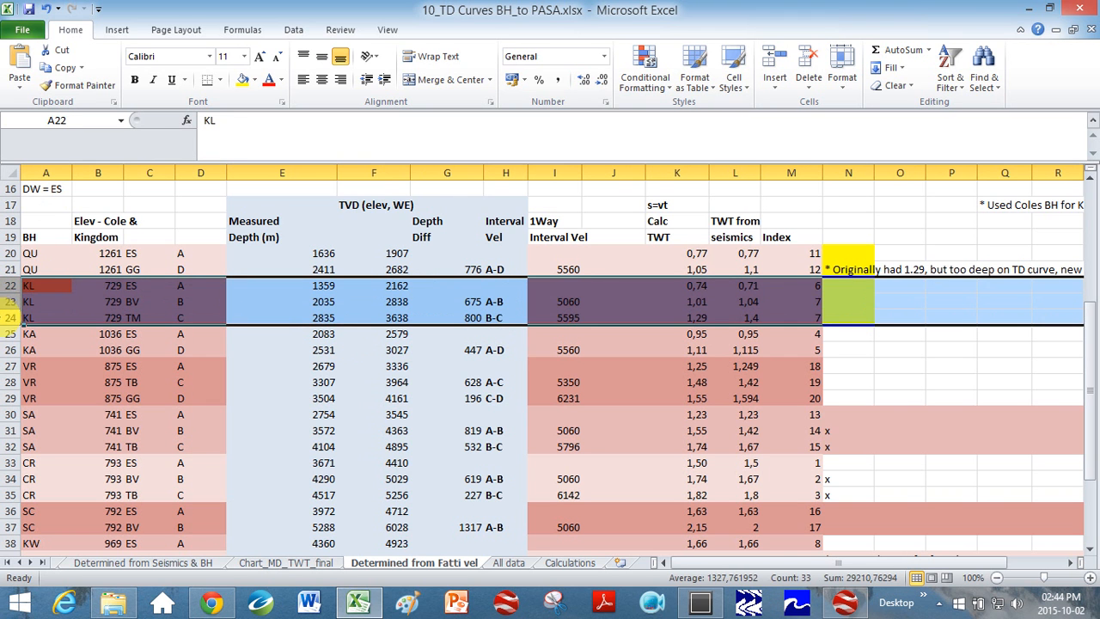
pyautogui.click(278, 285)
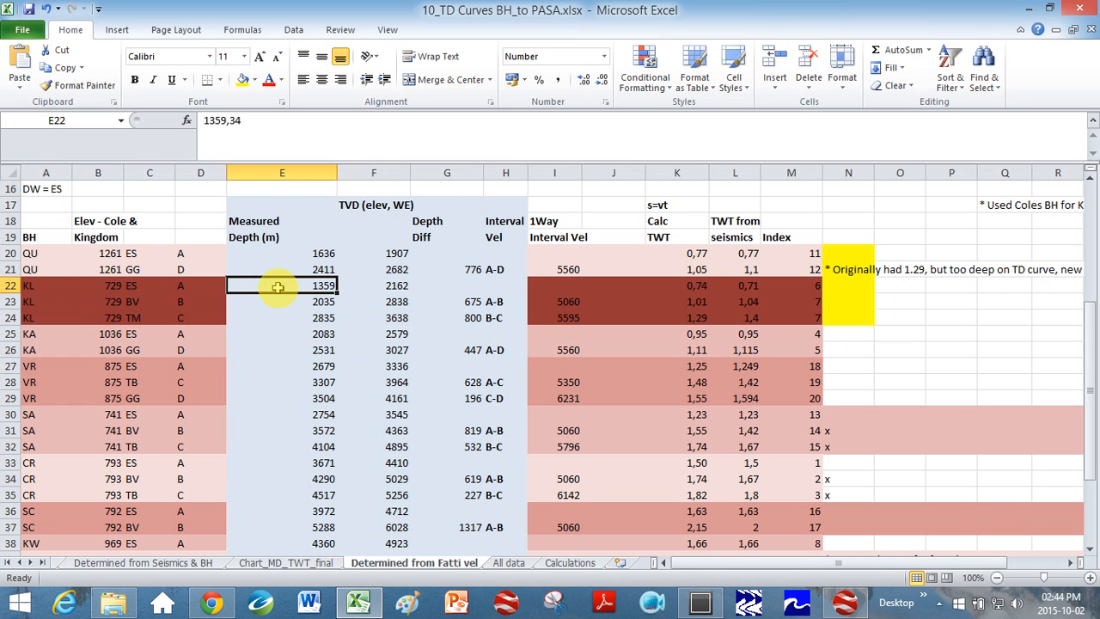
pyautogui.moveTo(290, 299)
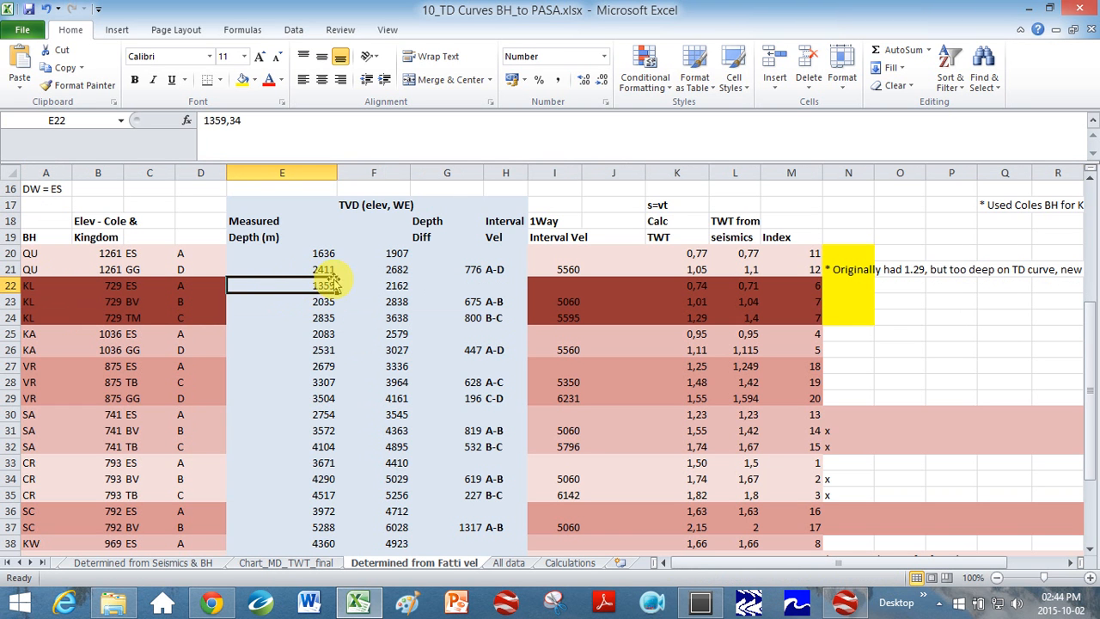
# Check the KL formation codes in column C and the seismic TWT values in L22 and L24
pyautogui.click(10, 285)
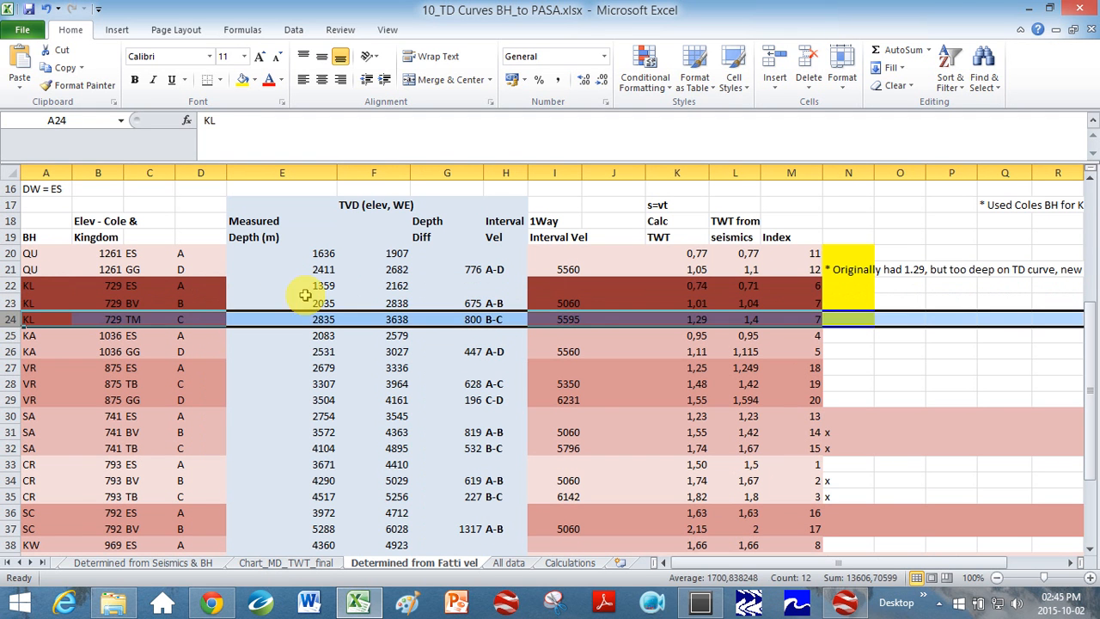
pyautogui.click(306, 285)
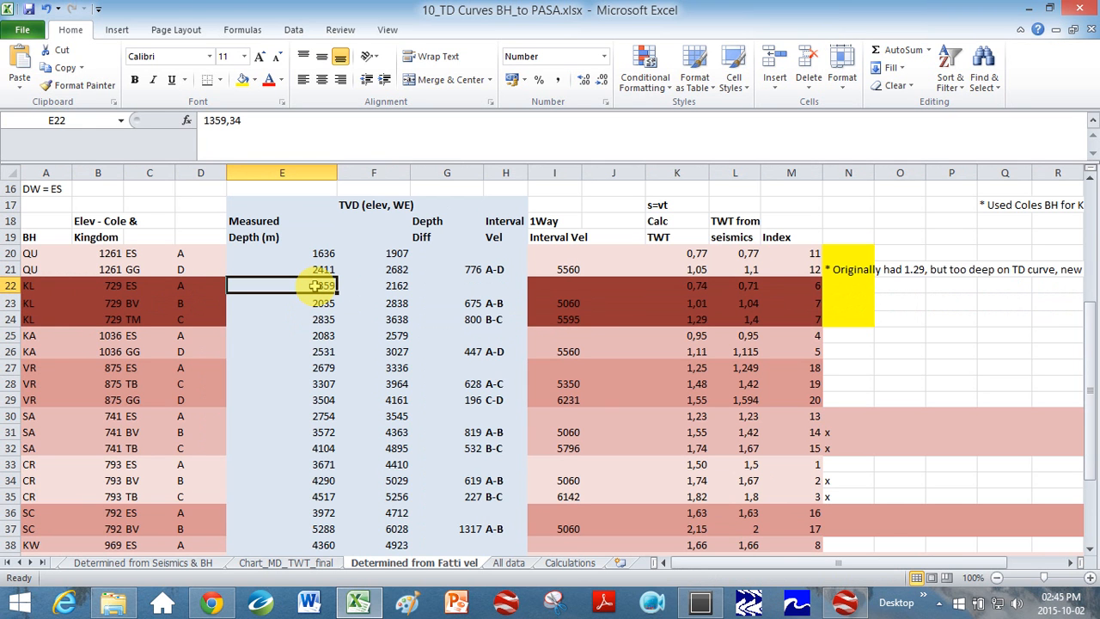
pyautogui.click(149, 285)
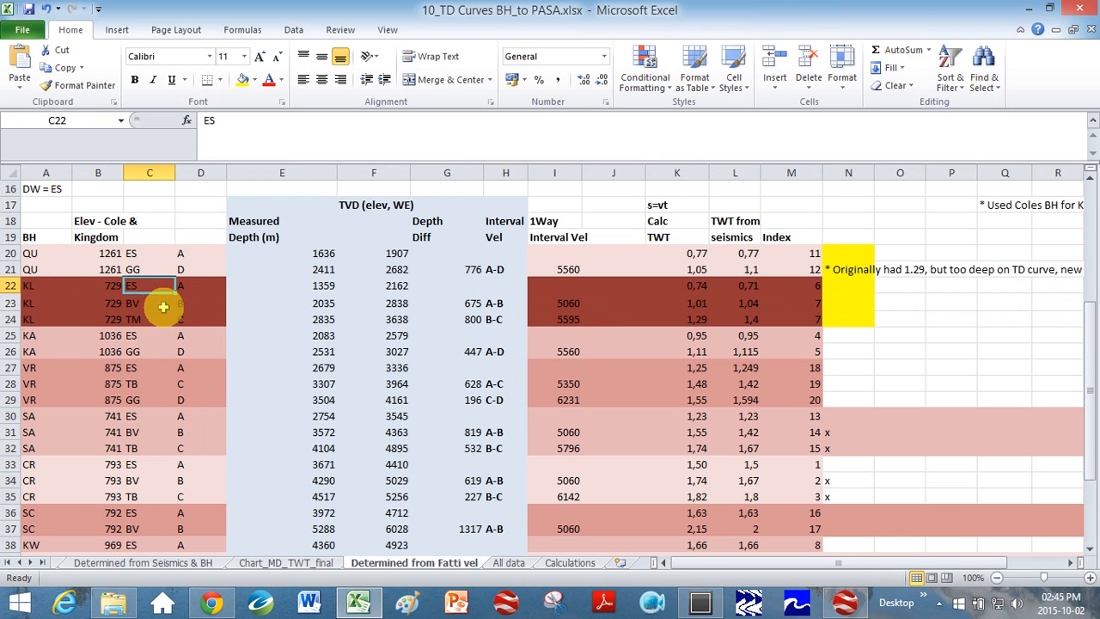
pyautogui.click(149, 351)
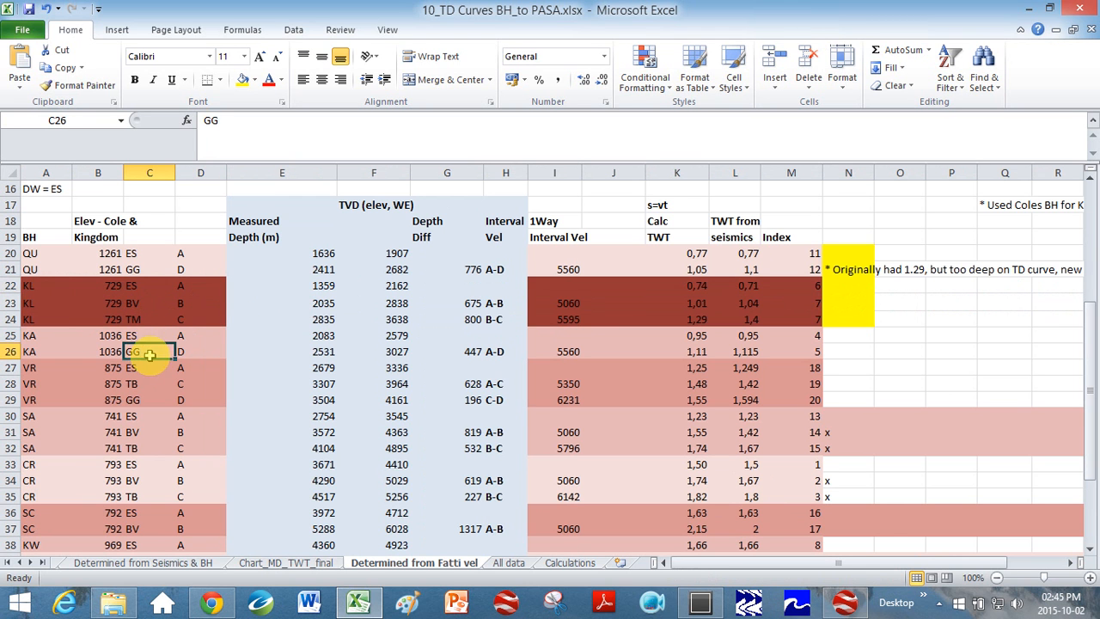
pyautogui.click(147, 318)
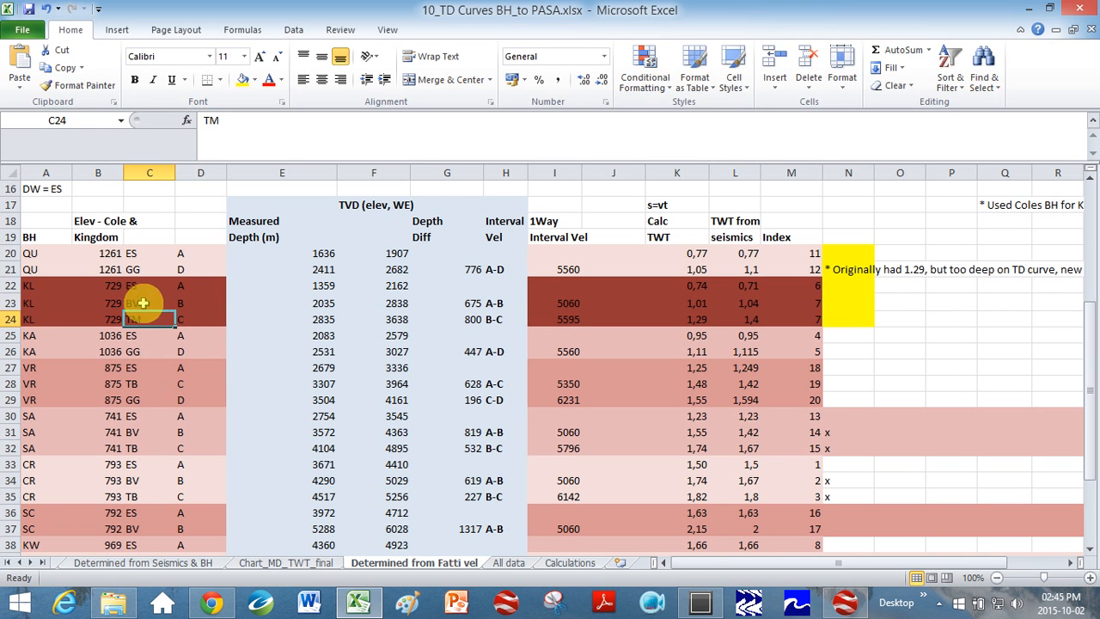
pyautogui.click(144, 302)
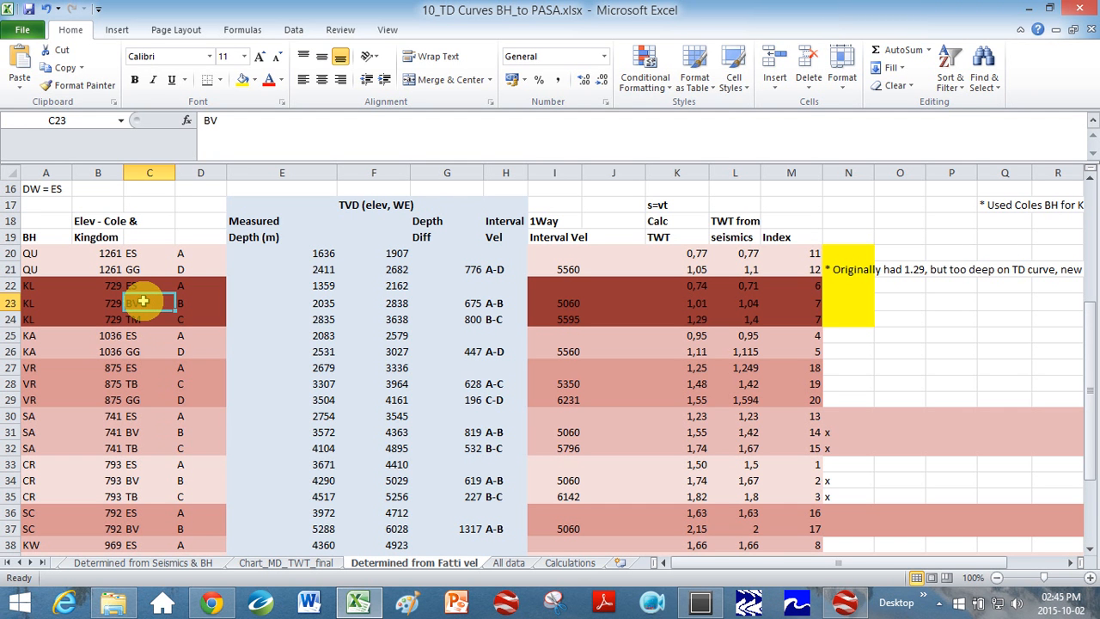
pyautogui.moveTo(148, 299)
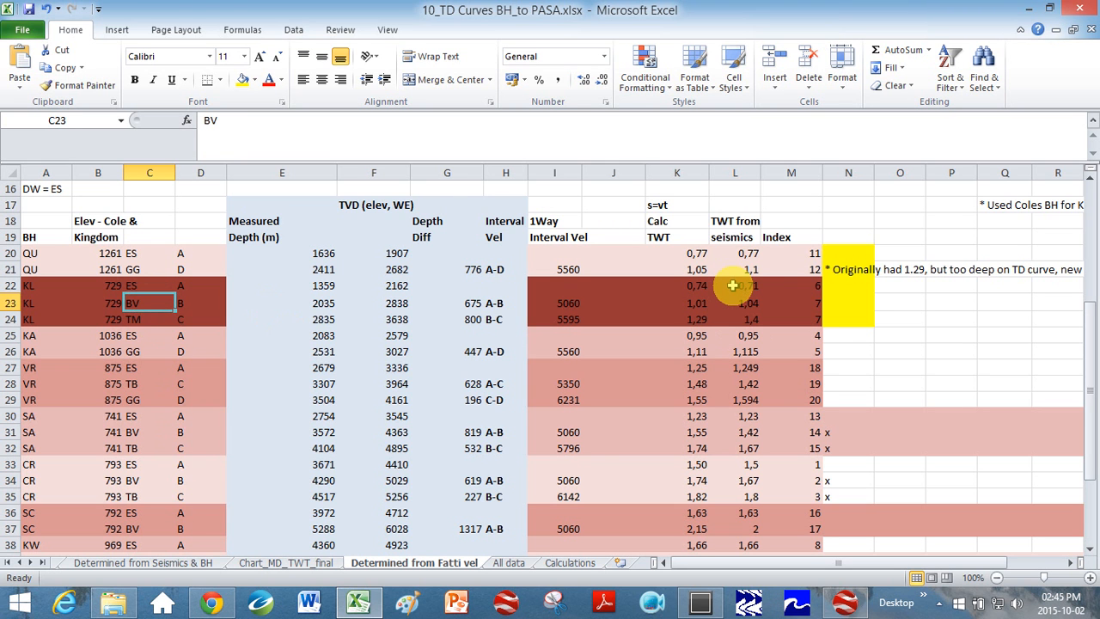
pyautogui.click(736, 285)
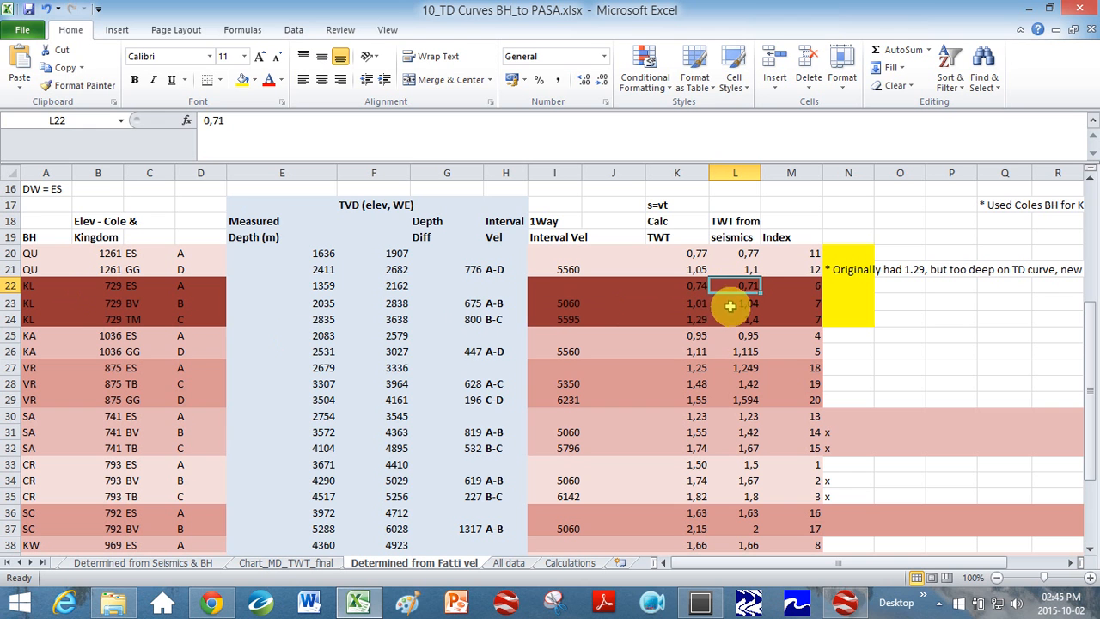
pyautogui.click(735, 318)
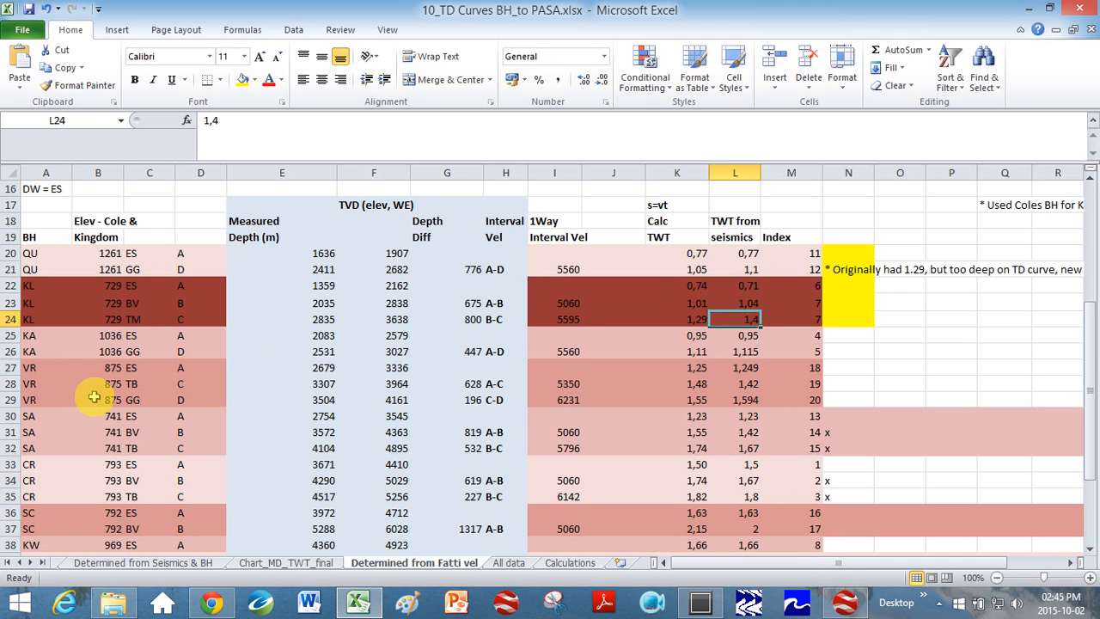
pyautogui.moveTo(62, 445)
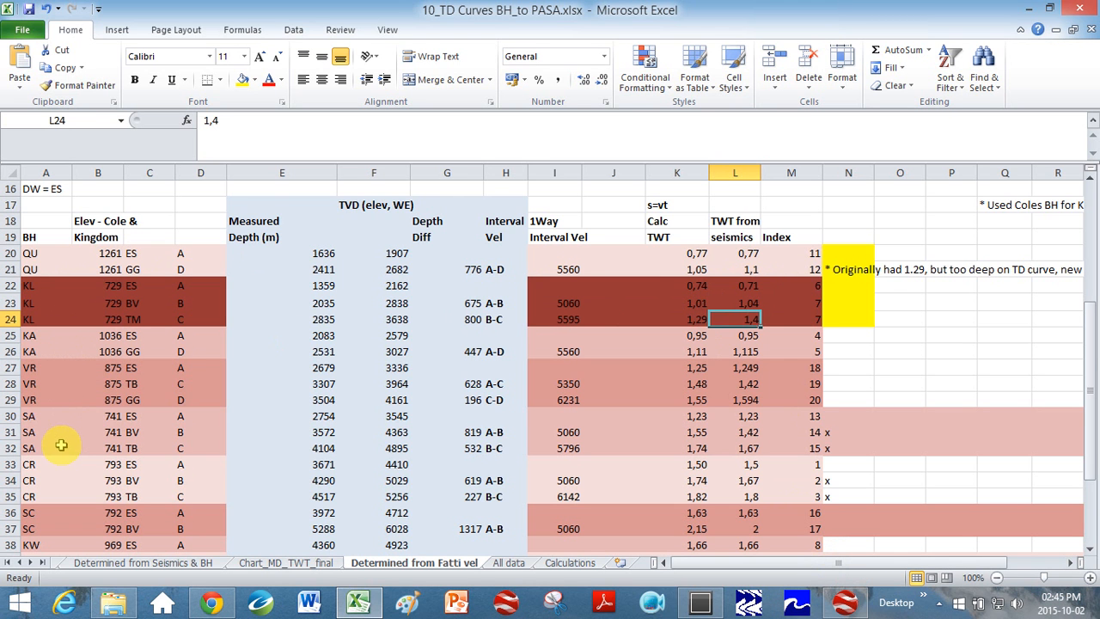
pyautogui.moveTo(725, 309)
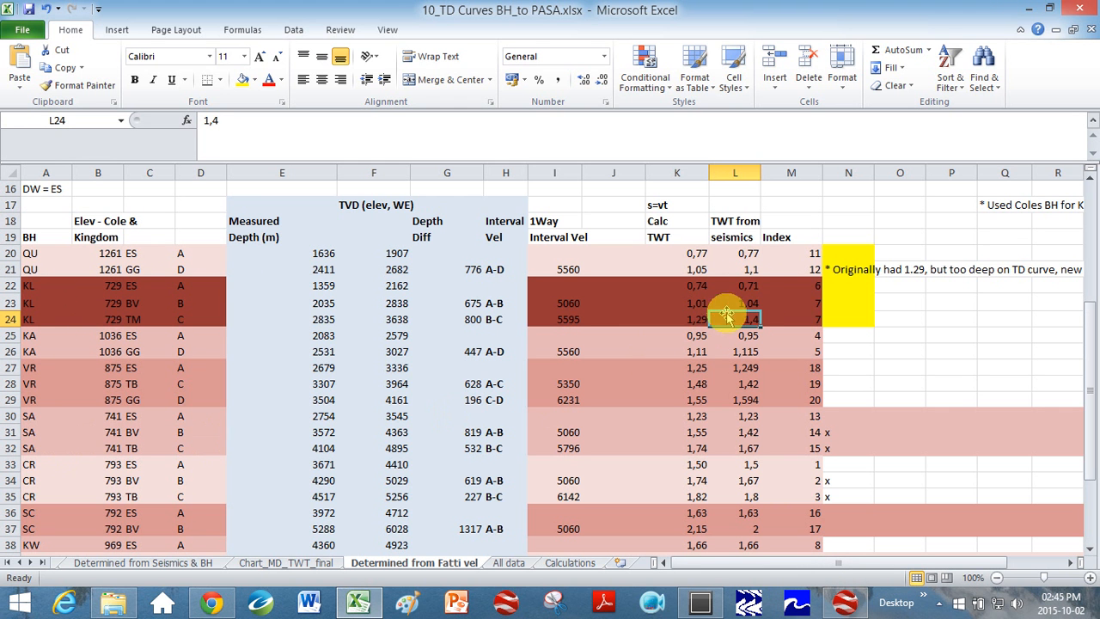
pyautogui.moveTo(843, 598)
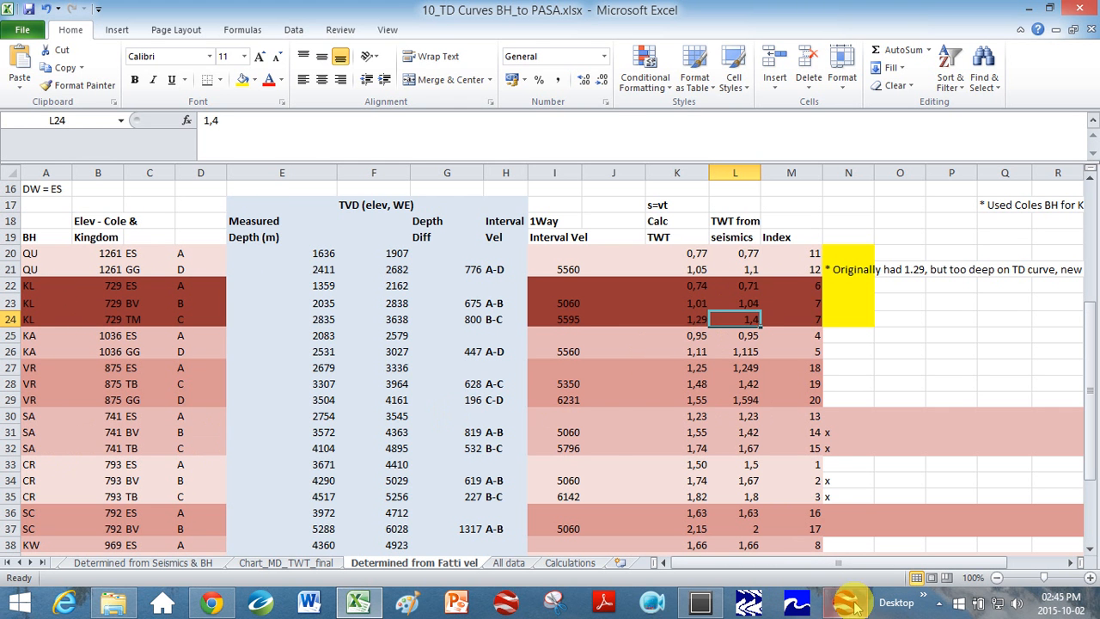
# Switch to Kingdom, close the well data editor and highlight the KL well on the base map
pyautogui.click(847, 598)
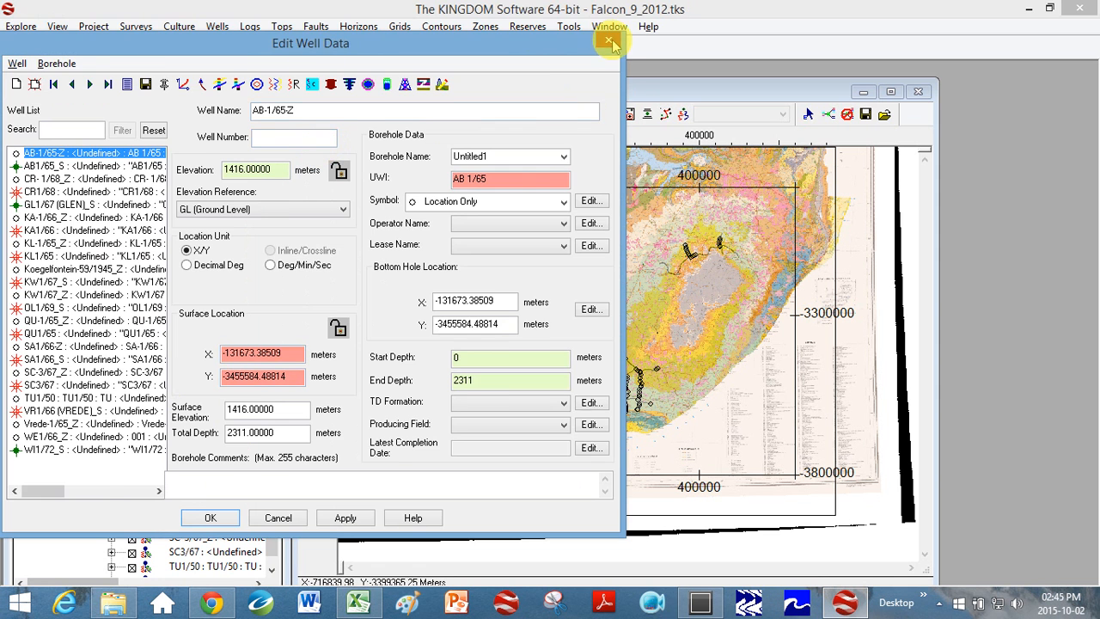
pyautogui.click(604, 41)
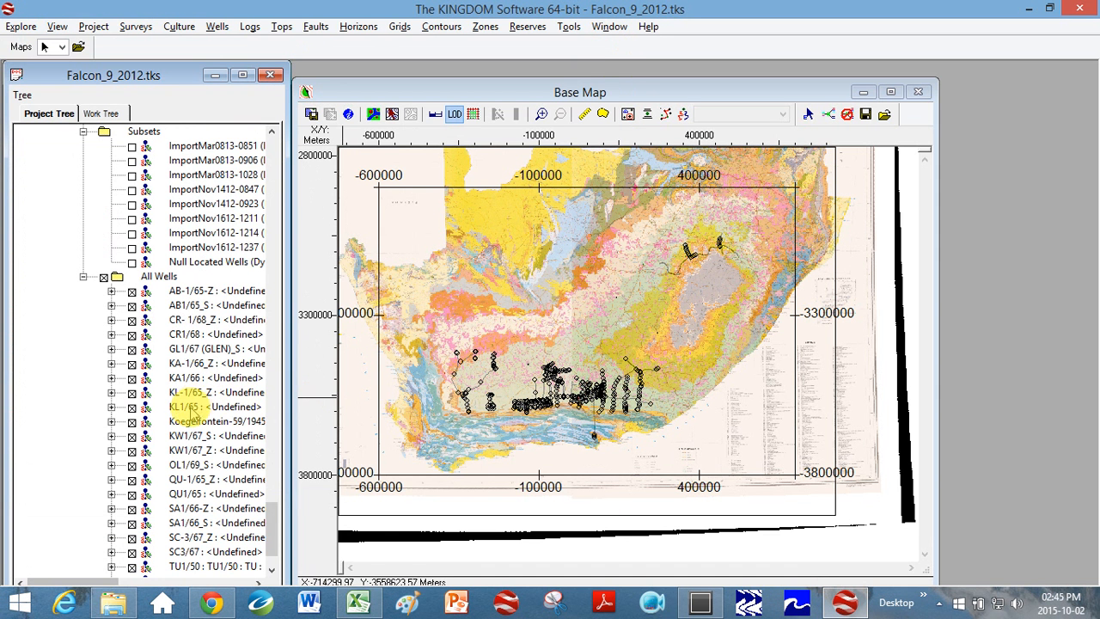
pyautogui.rightClick(189, 406)
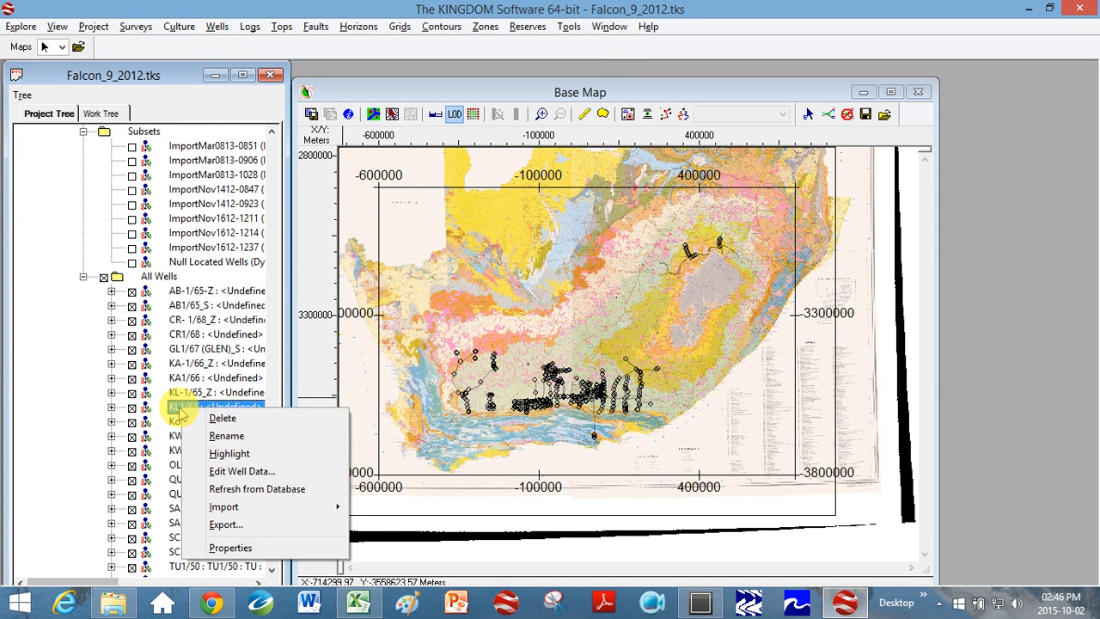
pyautogui.moveTo(230, 453)
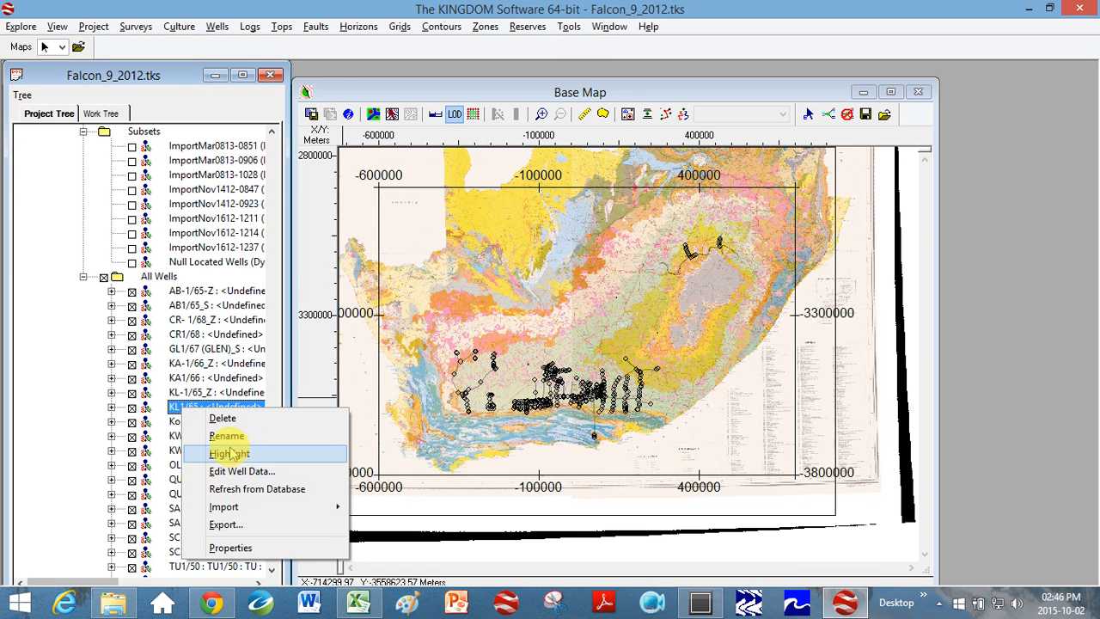
pyautogui.click(229, 453)
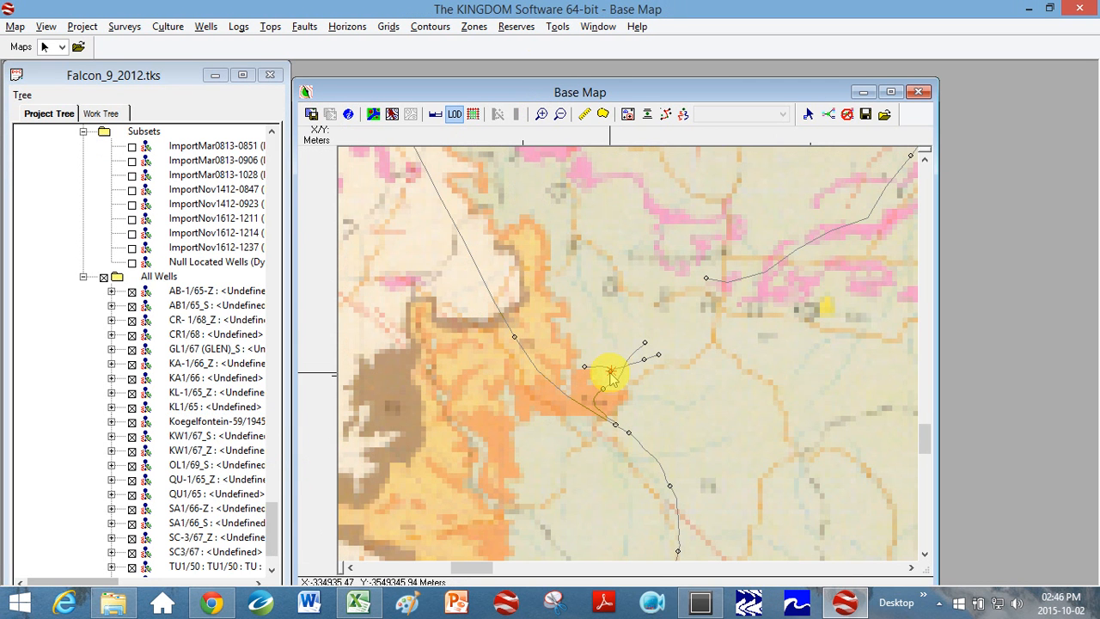
pyautogui.moveTo(605, 368)
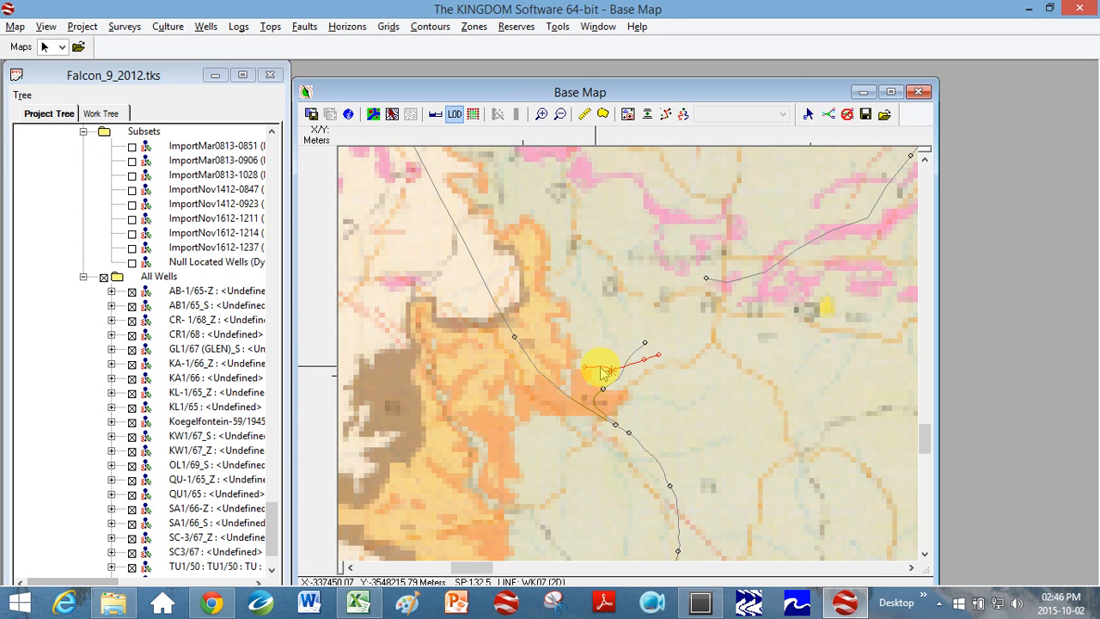
# Open the WK07 amplitude section and scroll down to the interpreted horizons at the KL well
pyautogui.doubleClick(603, 367)
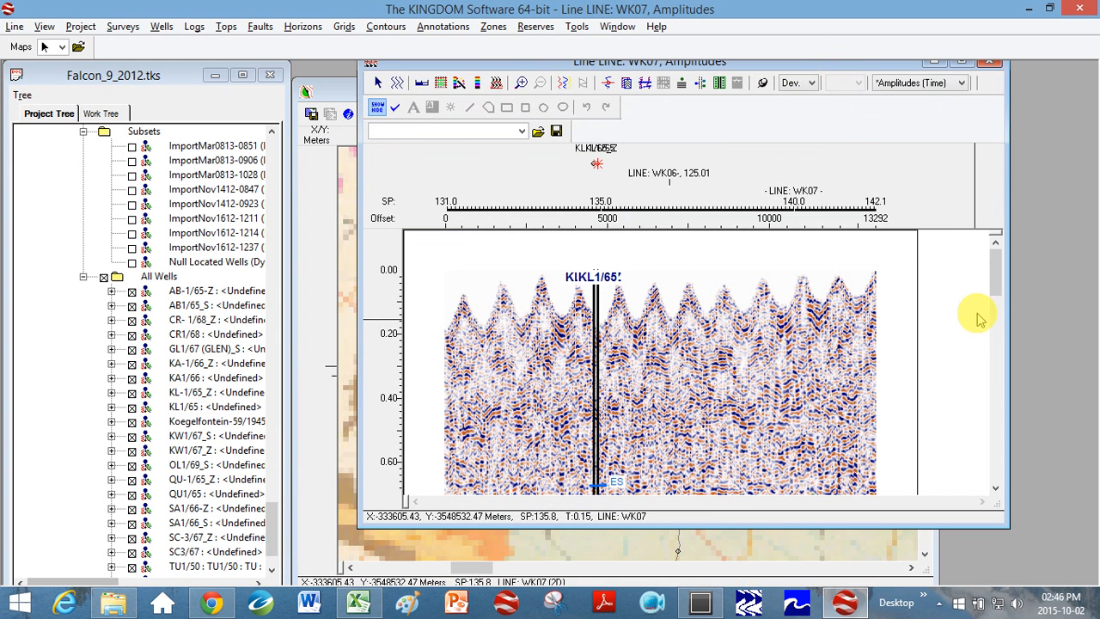
pyautogui.scroll(-3)
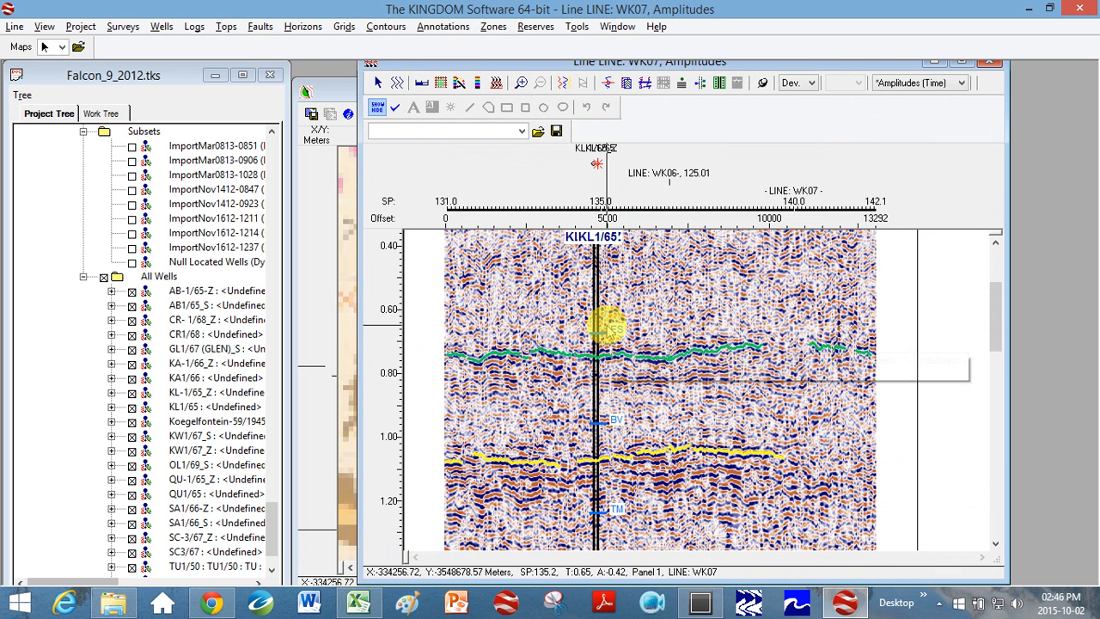
pyautogui.moveTo(981, 345)
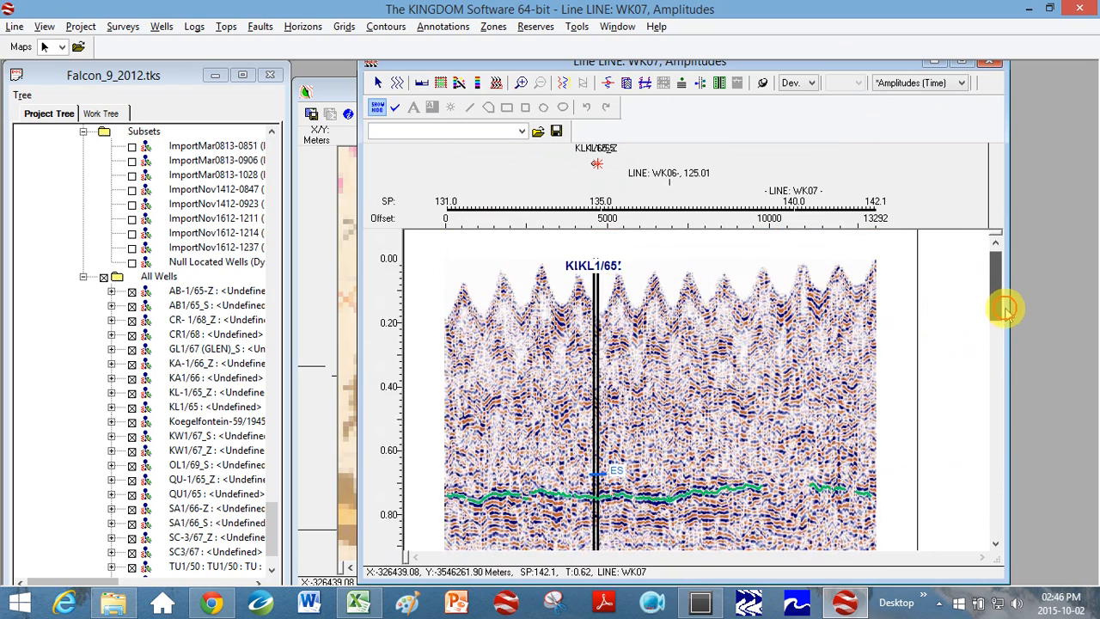
pyautogui.scroll(-3)
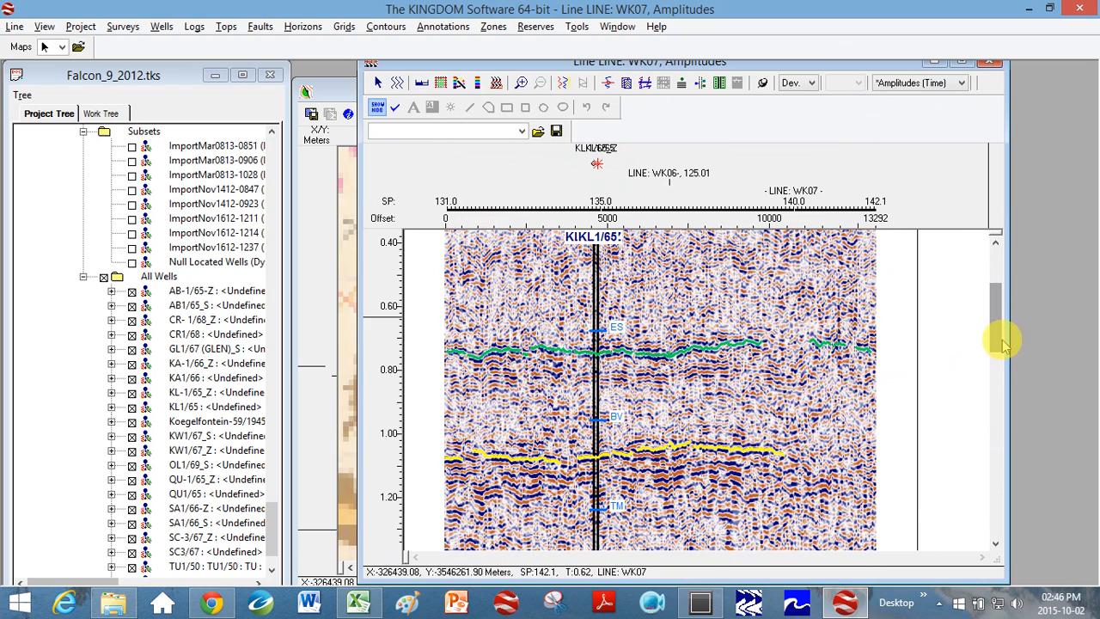
pyautogui.moveTo(615, 353)
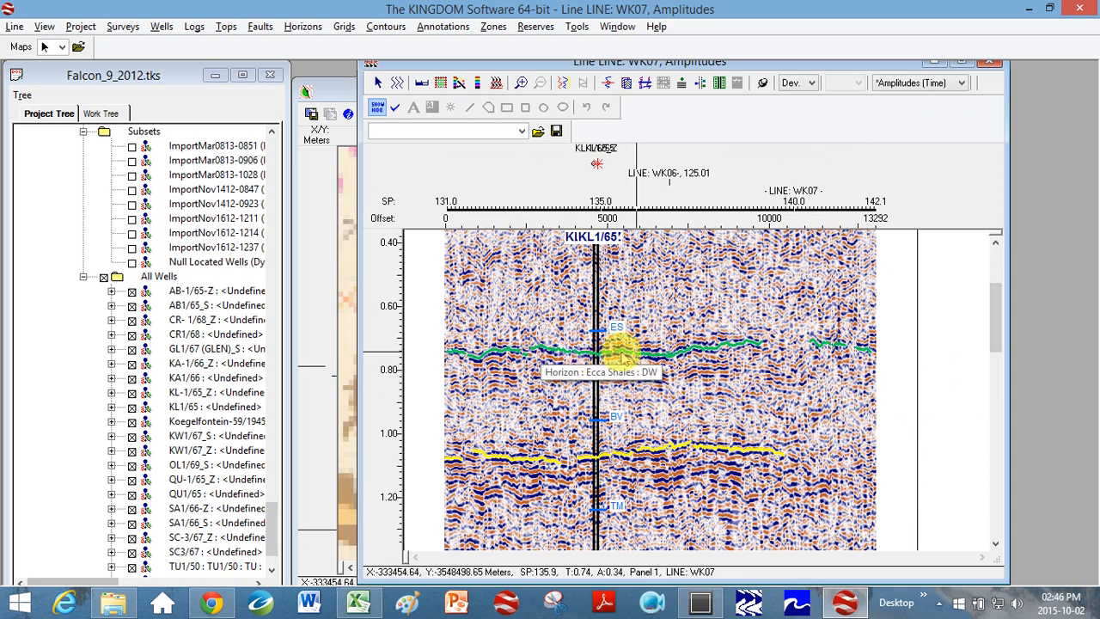
pyautogui.scroll(-3)
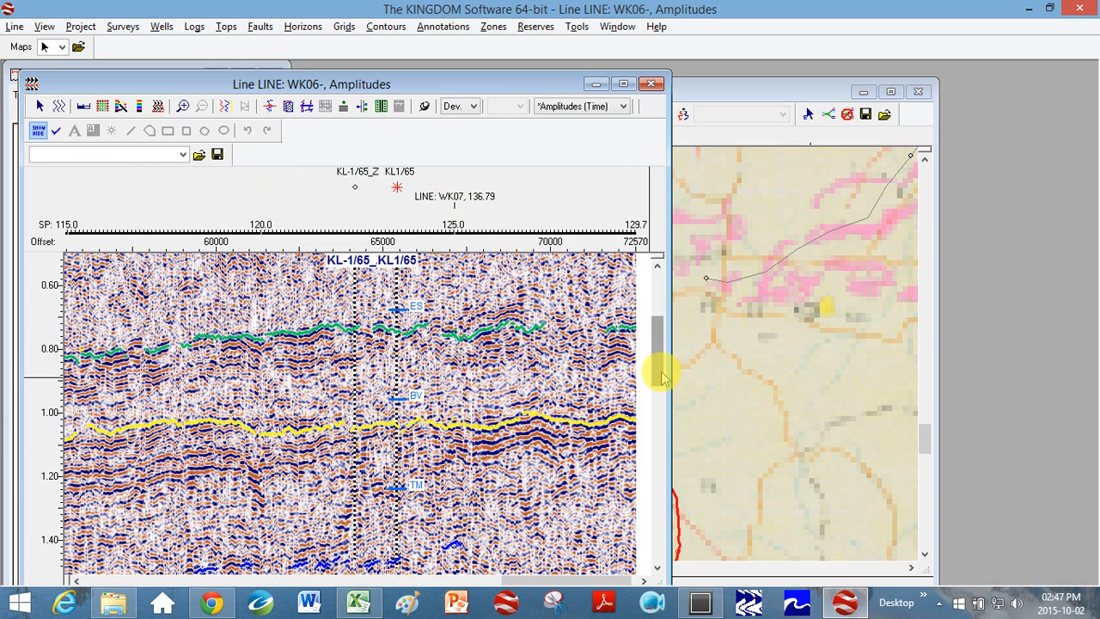
# Hover the Ecca Shales and EY horizons on WK06 at KL-1/65, then return to the TD curves spreadsheet
pyautogui.moveTo(657, 378); pyautogui.dragTo(657, 356)
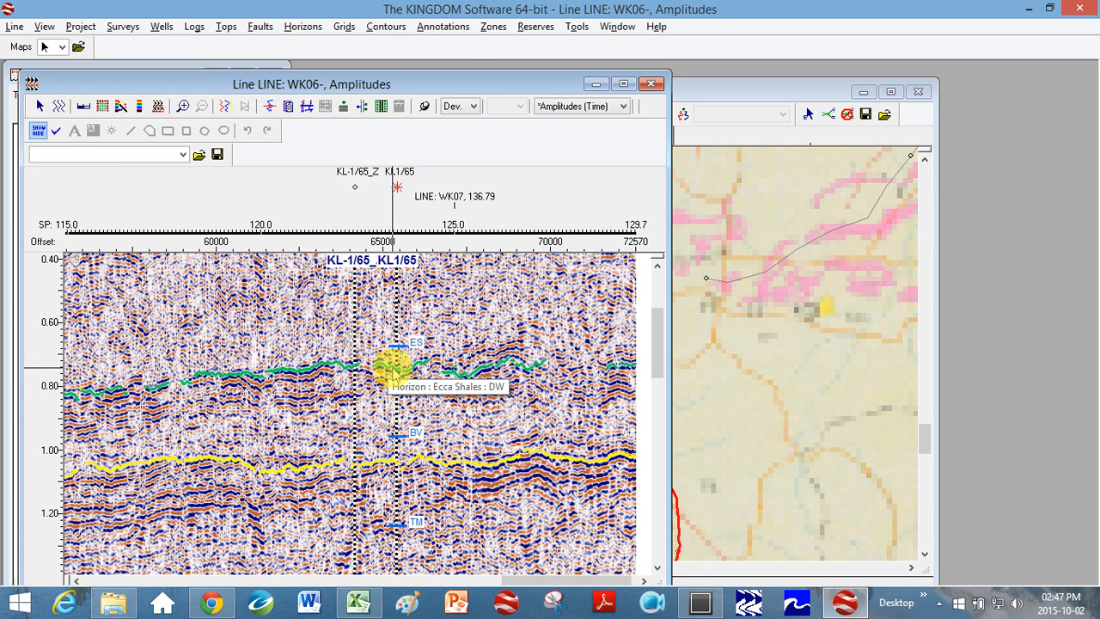
pyautogui.moveTo(313, 84); pyautogui.dragTo(453, 120)
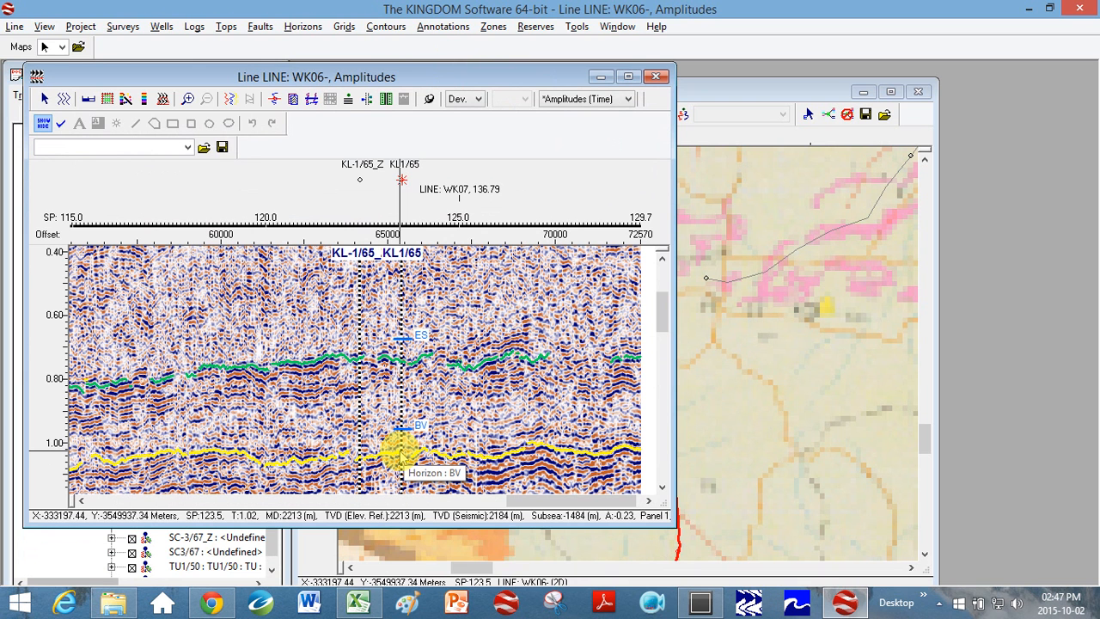
pyautogui.click(350, 598)
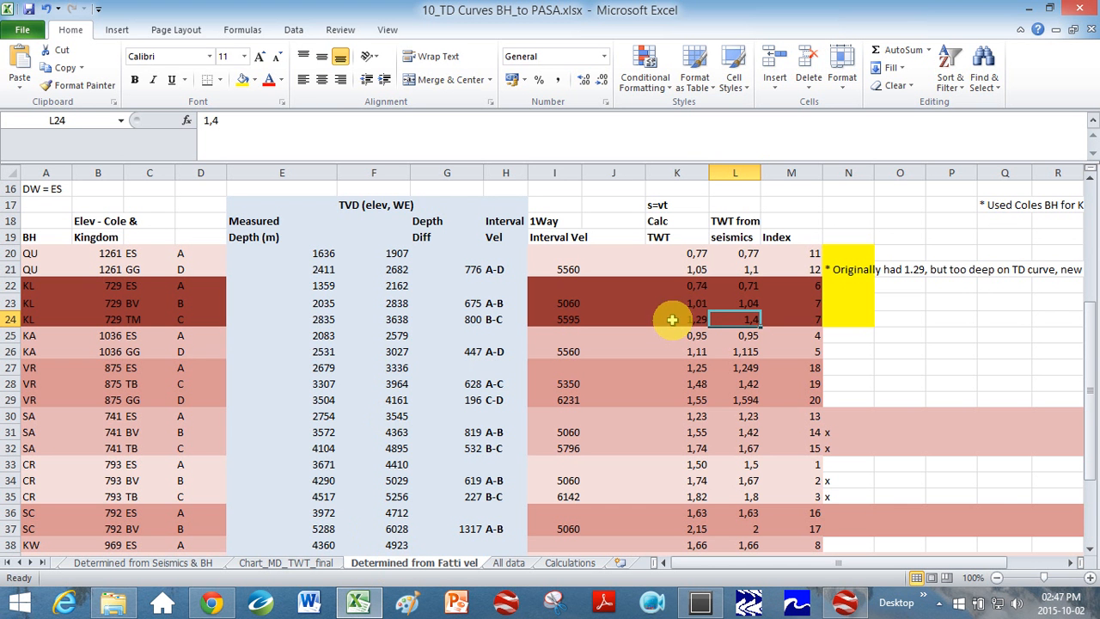
pyautogui.click(736, 172)
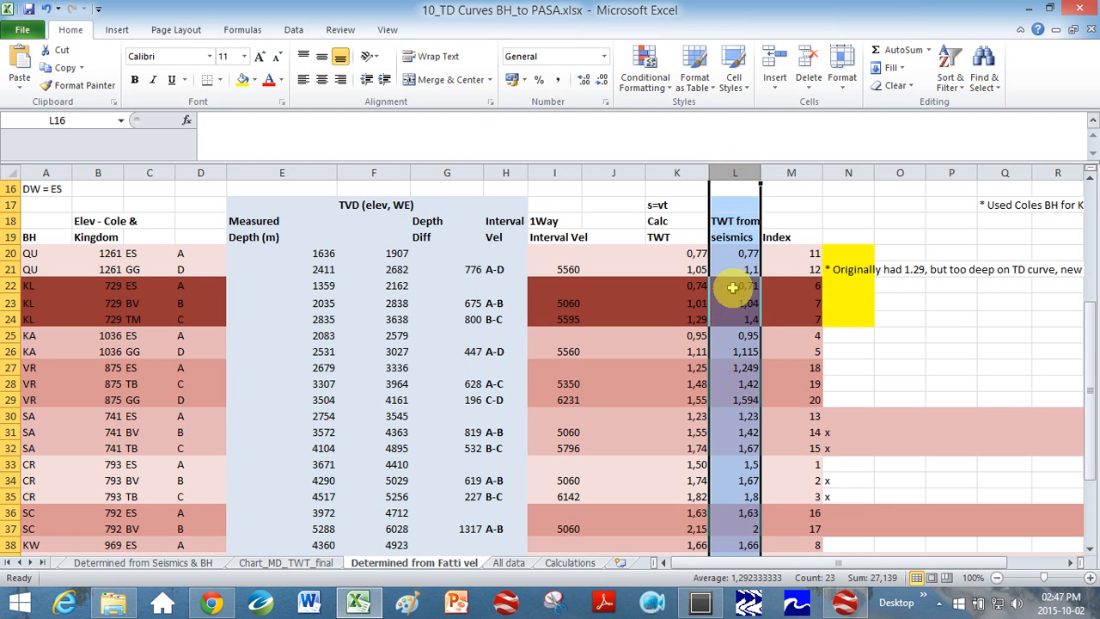
pyautogui.click(736, 303)
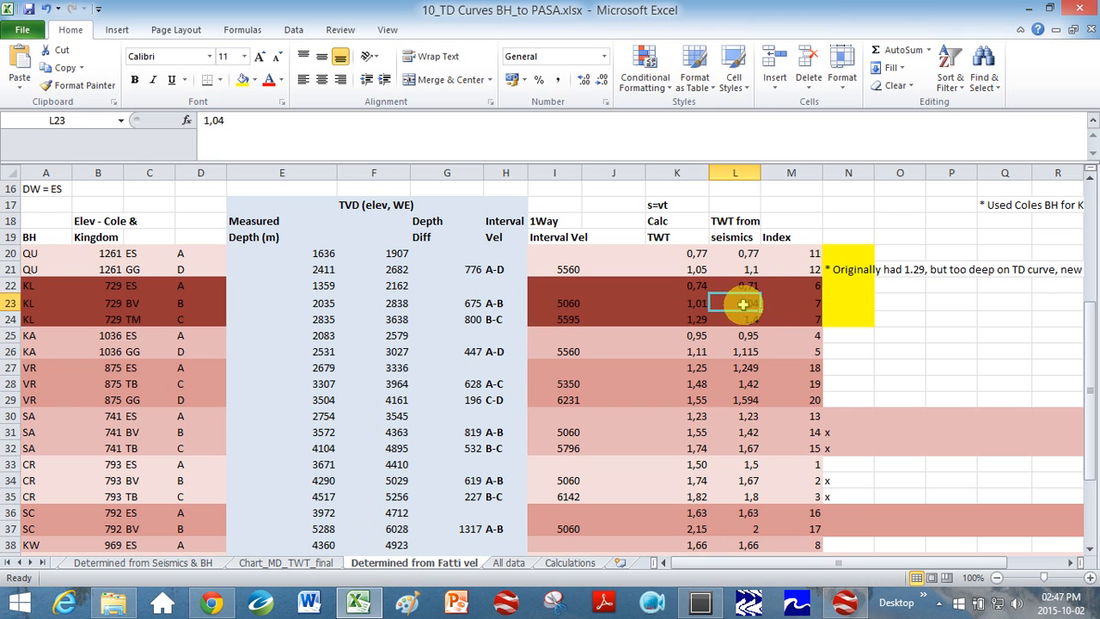
pyautogui.click(735, 319)
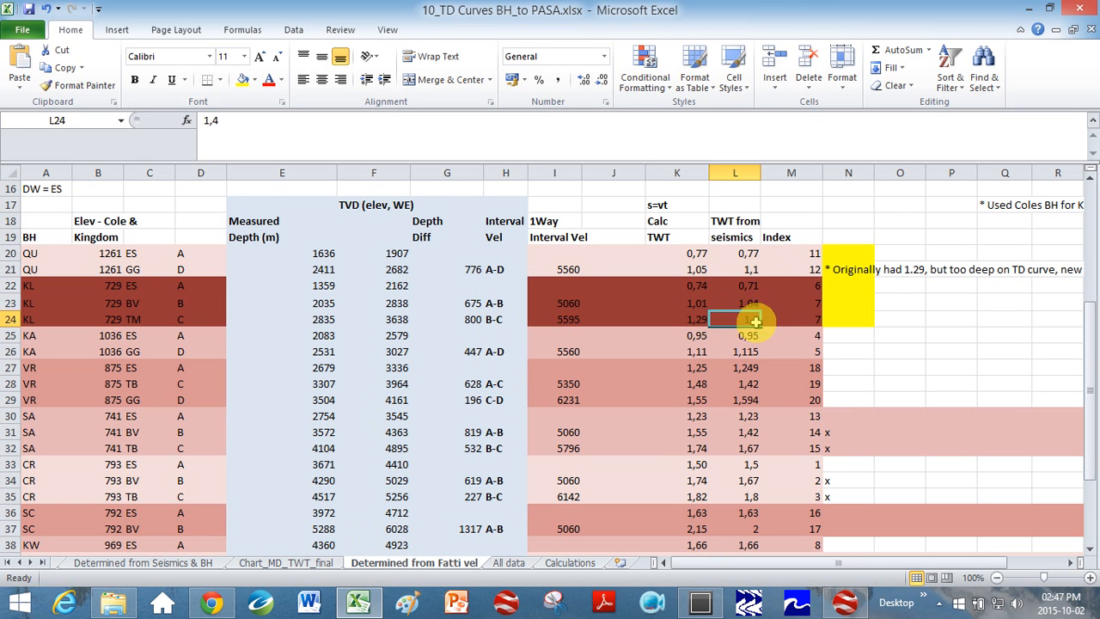
pyautogui.moveTo(760, 306)
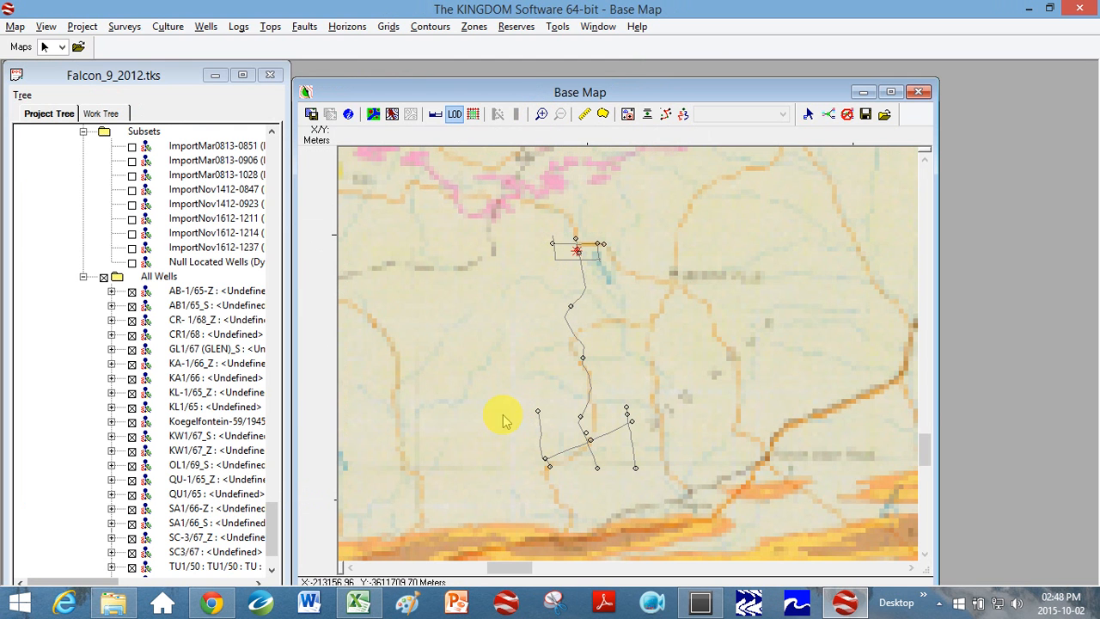
pyautogui.moveTo(576, 261)
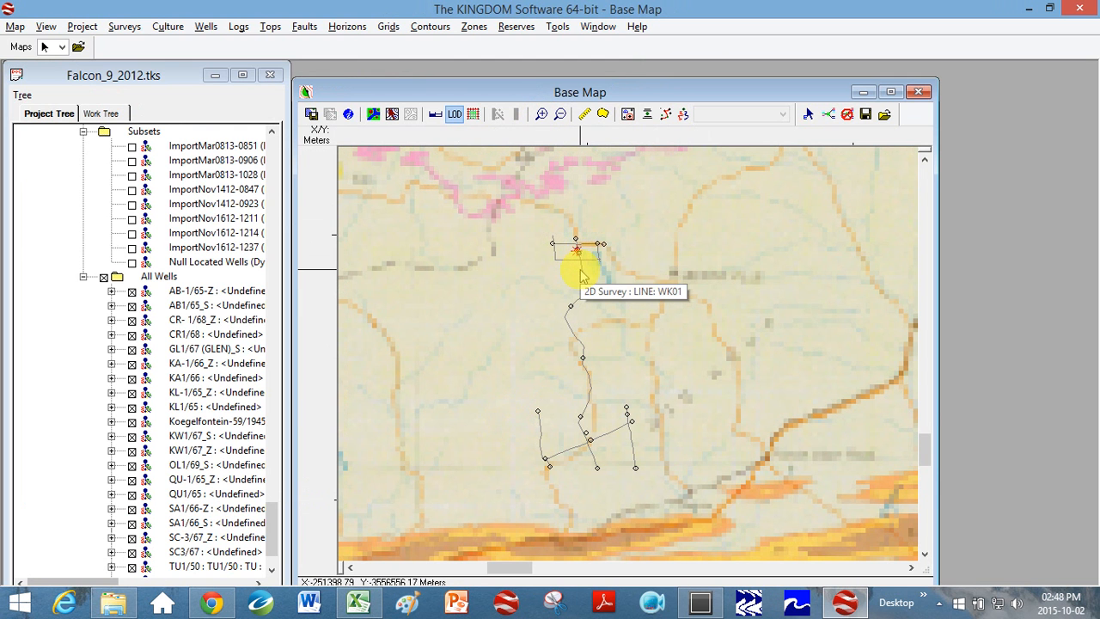
# Open the amplitude section of 2D line WK01 from the base map
pyautogui.doubleClick(574, 251)
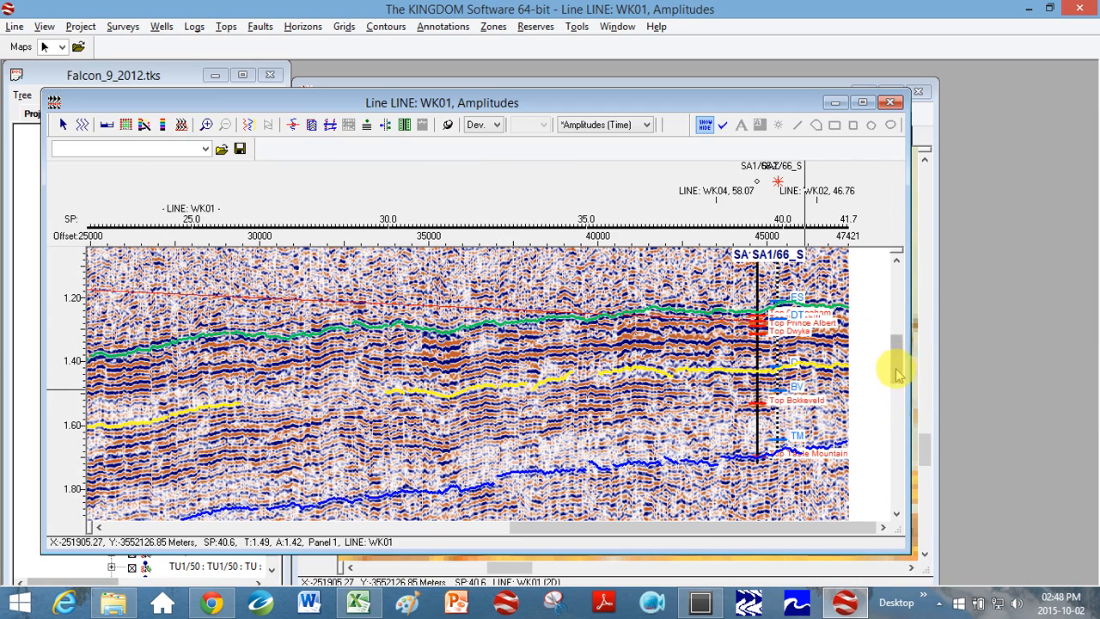
pyautogui.scroll(-3)
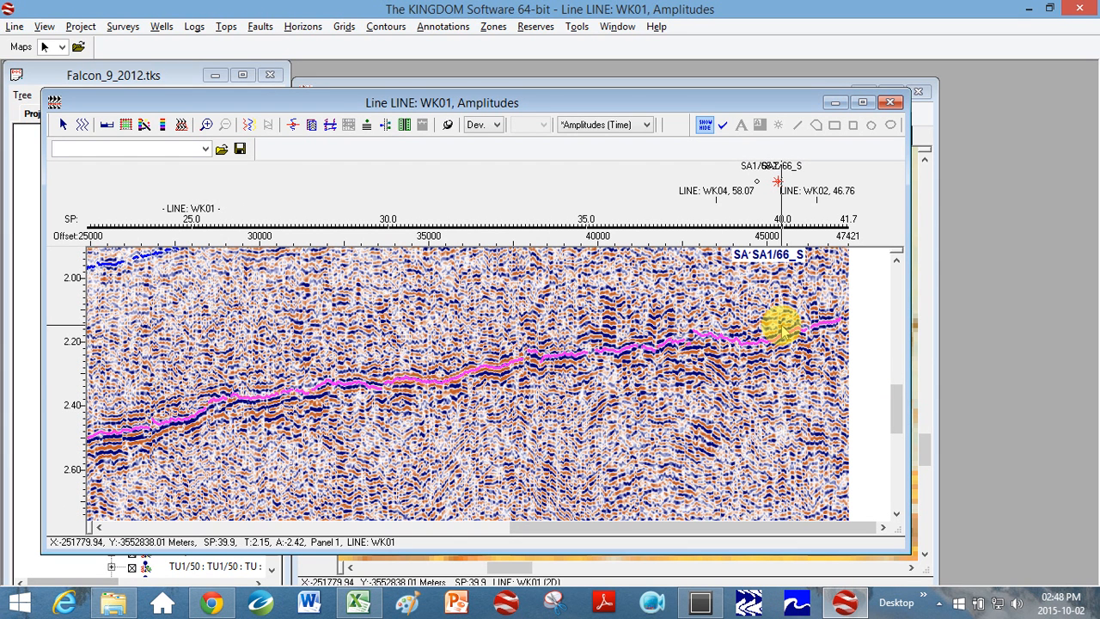
# Return to Excel, select the three SA borehole rows 30-32 and read the SA BV TWT of 1.42
pyautogui.click(354, 598)
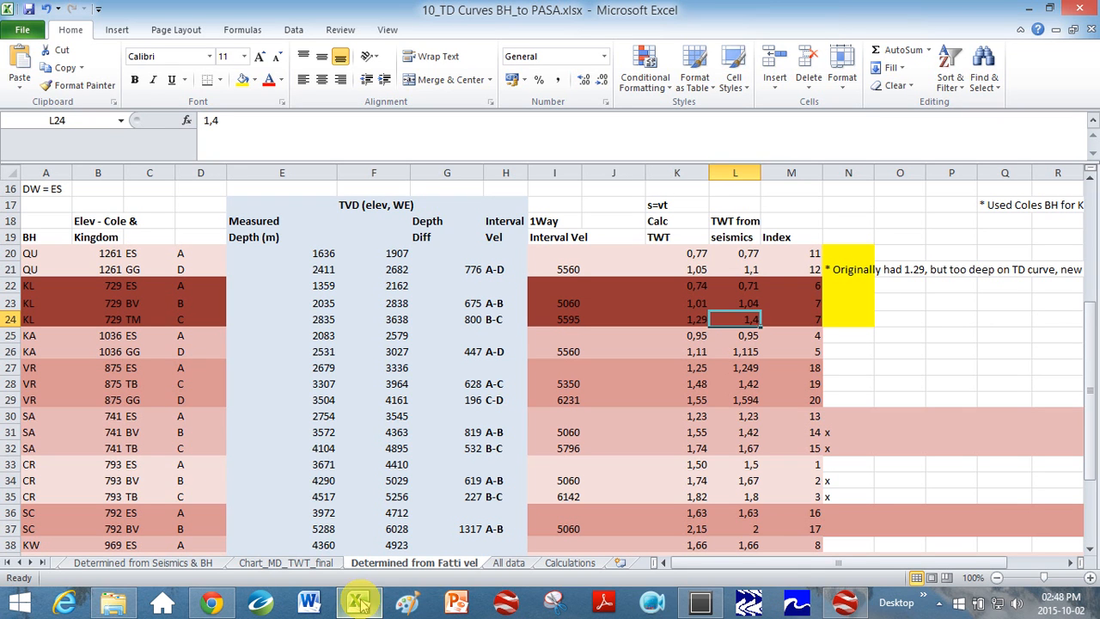
pyautogui.click(149, 481)
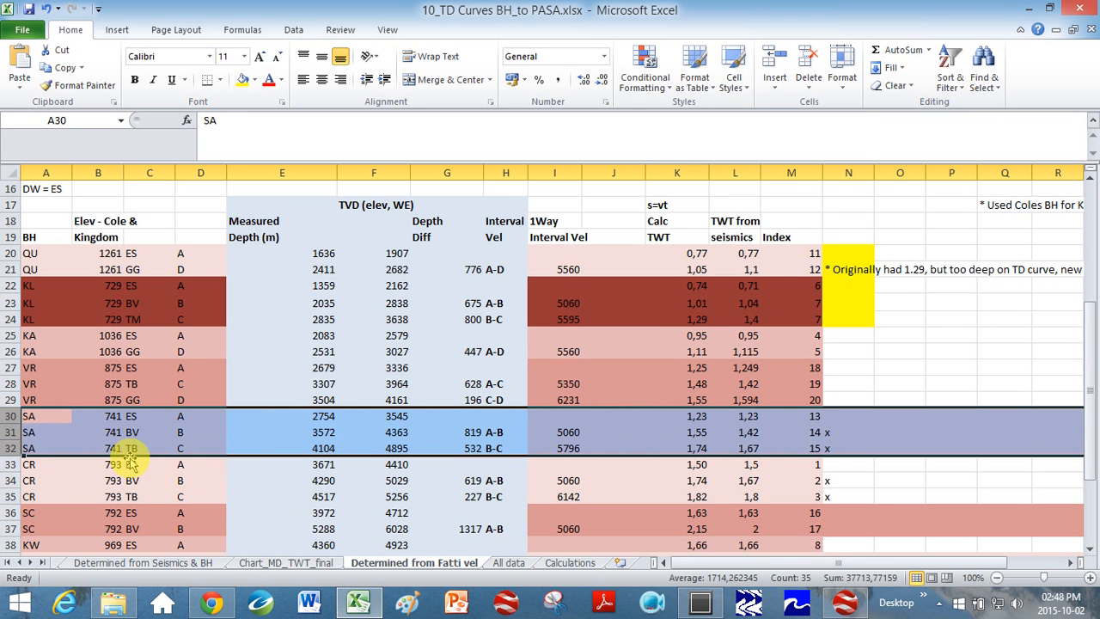
pyautogui.moveTo(131, 469)
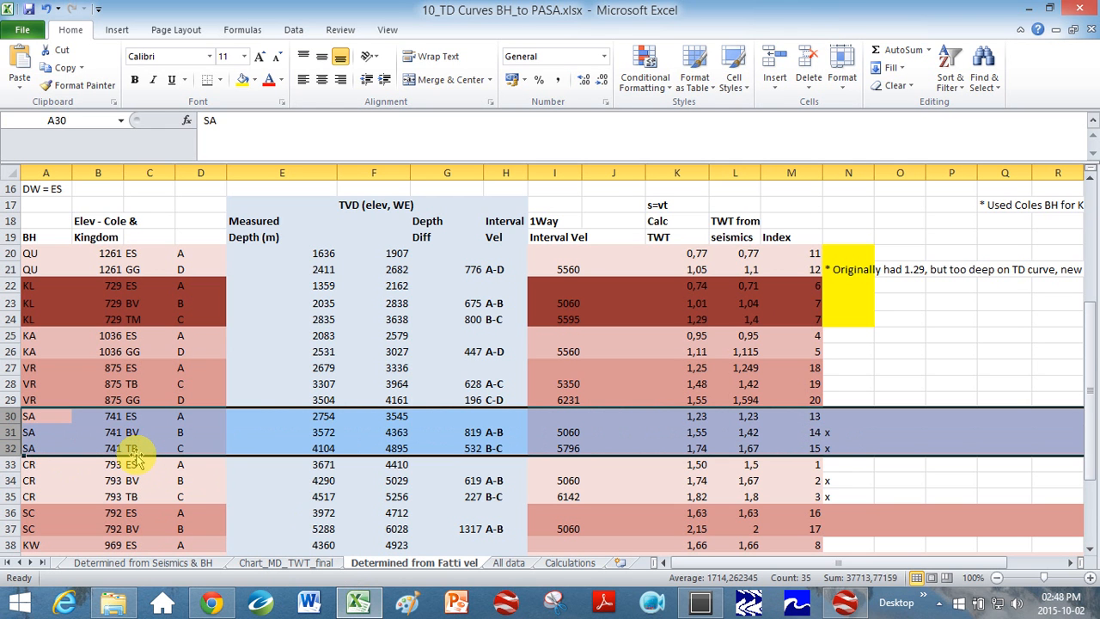
pyautogui.moveTo(696, 419)
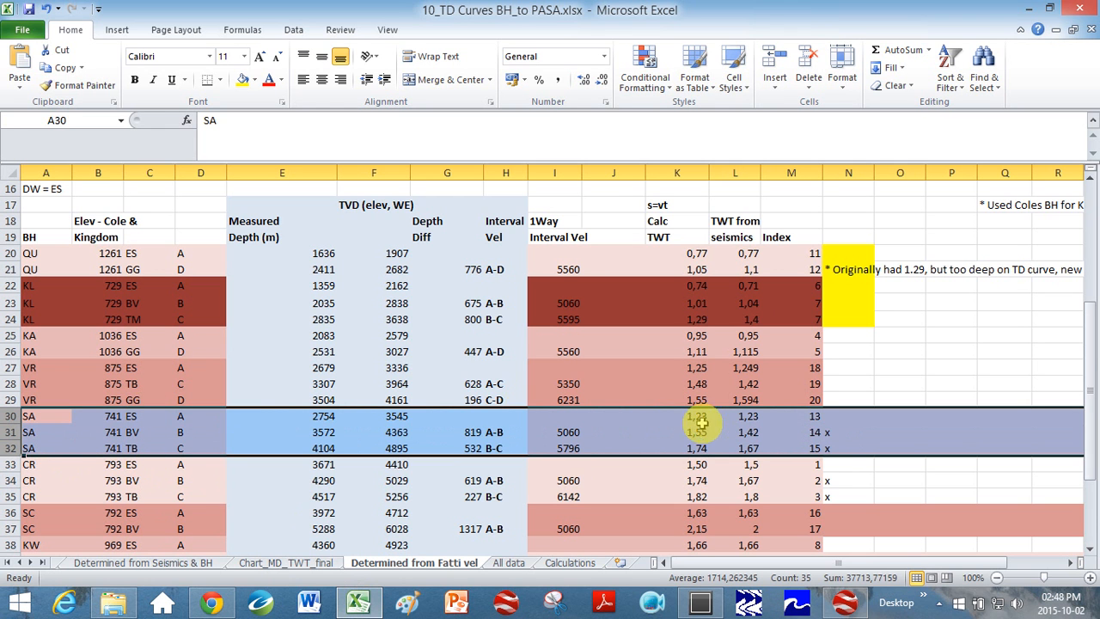
pyautogui.moveTo(307, 419)
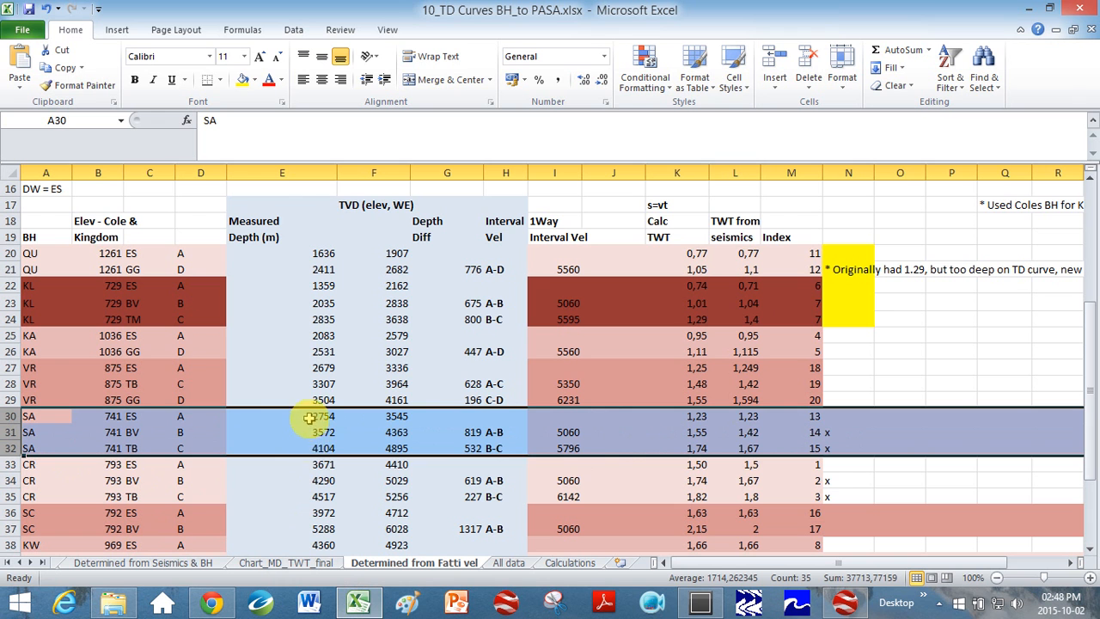
pyautogui.moveTo(763, 417)
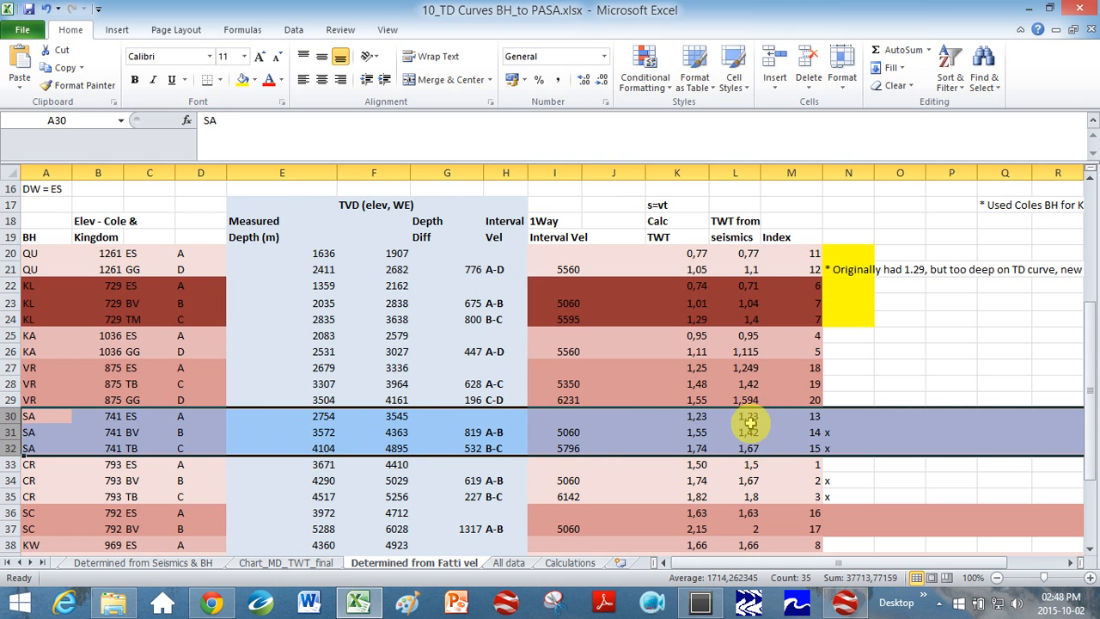
pyautogui.click(736, 431)
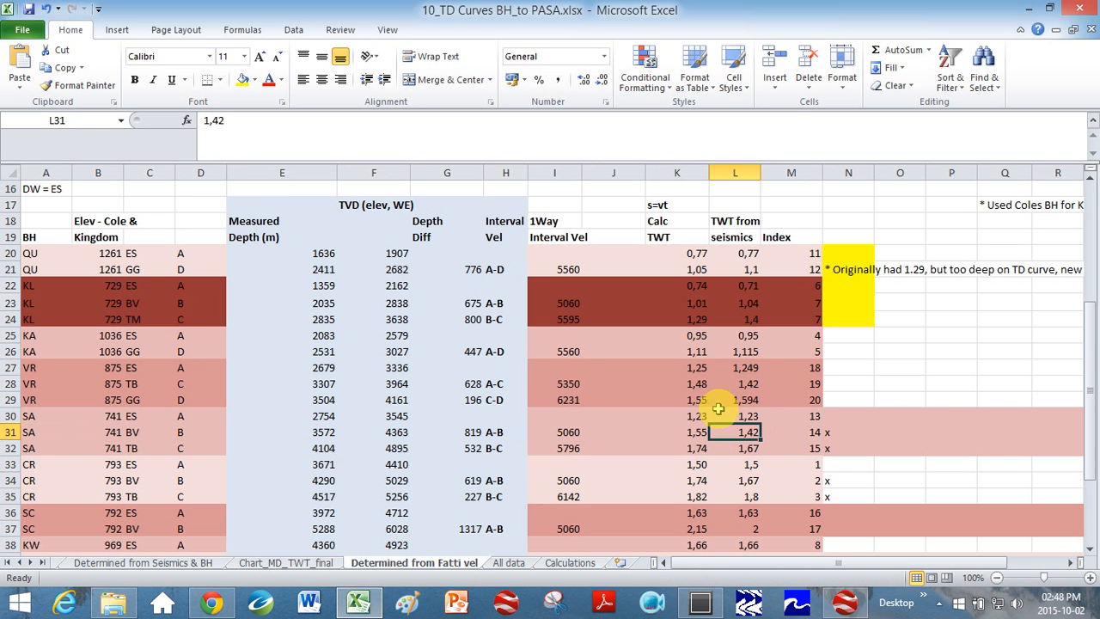
pyautogui.click(285, 562)
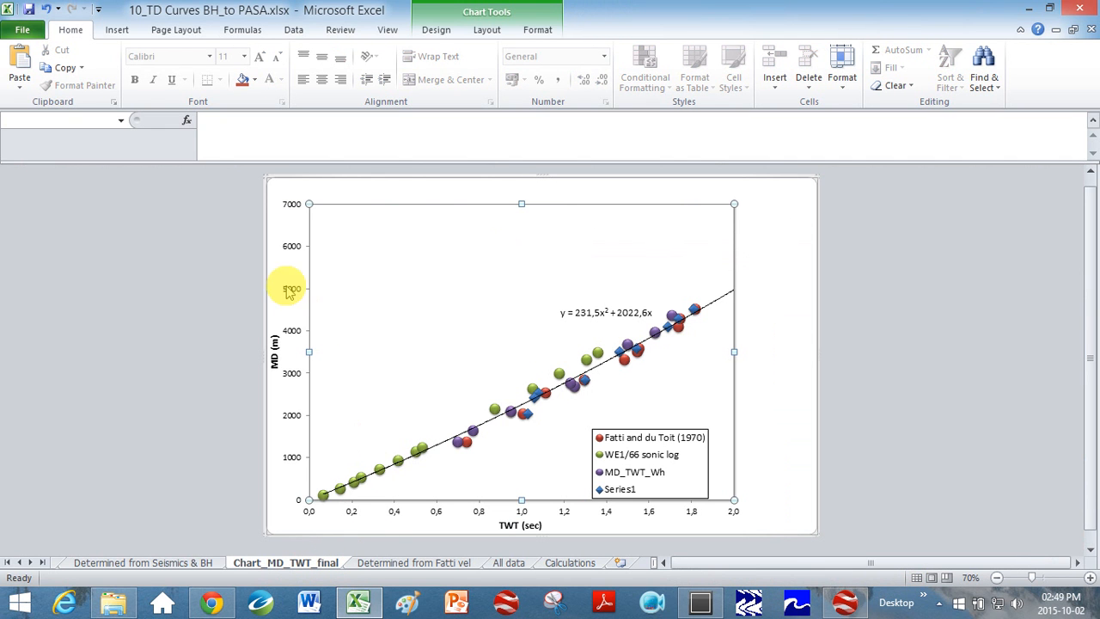
pyautogui.moveTo(394, 532)
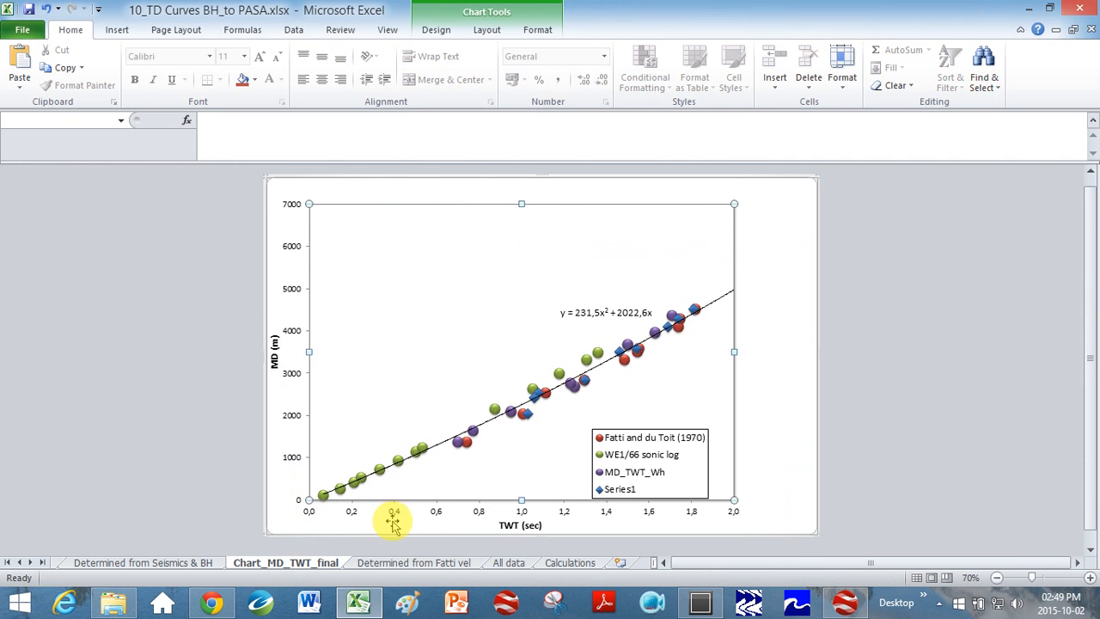
pyautogui.moveTo(673, 524)
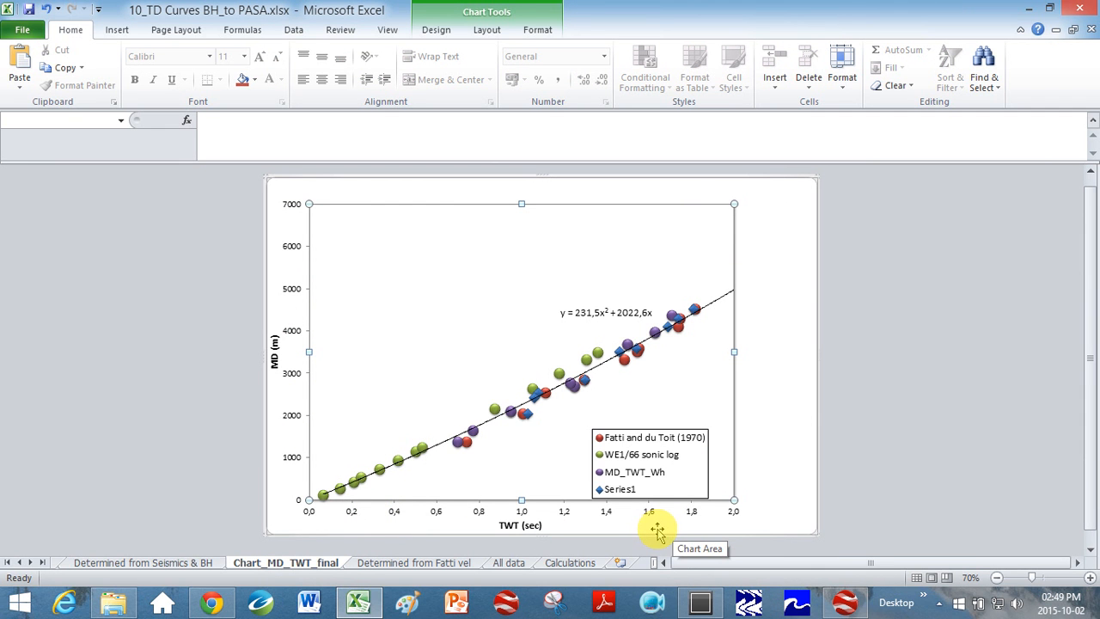
pyautogui.moveTo(655, 525)
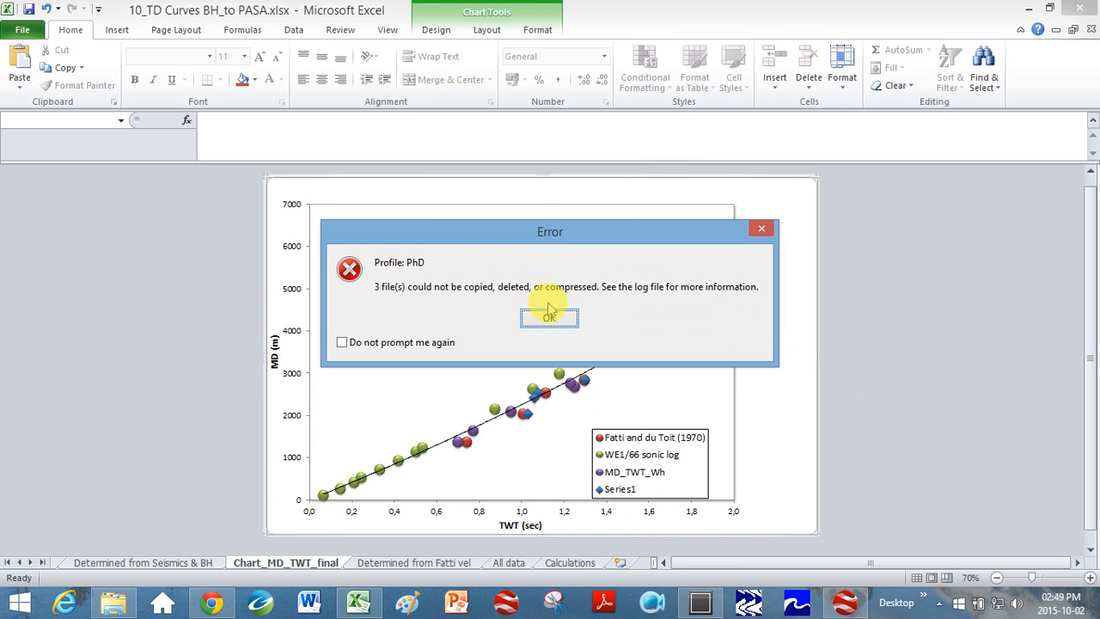
pyautogui.click(549, 318)
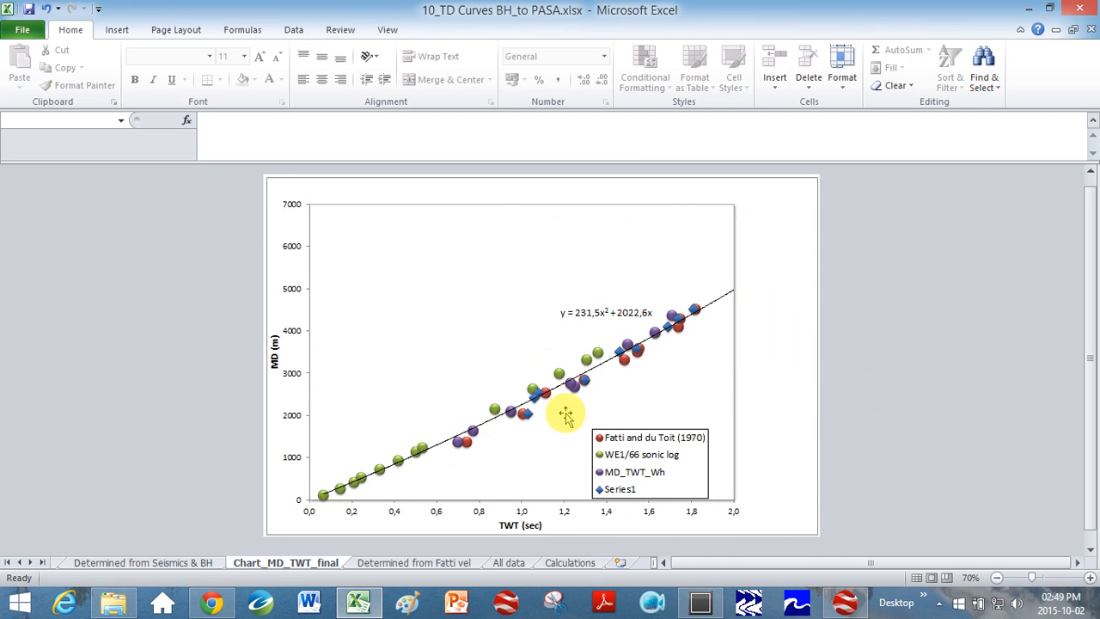
pyautogui.moveTo(628, 350)
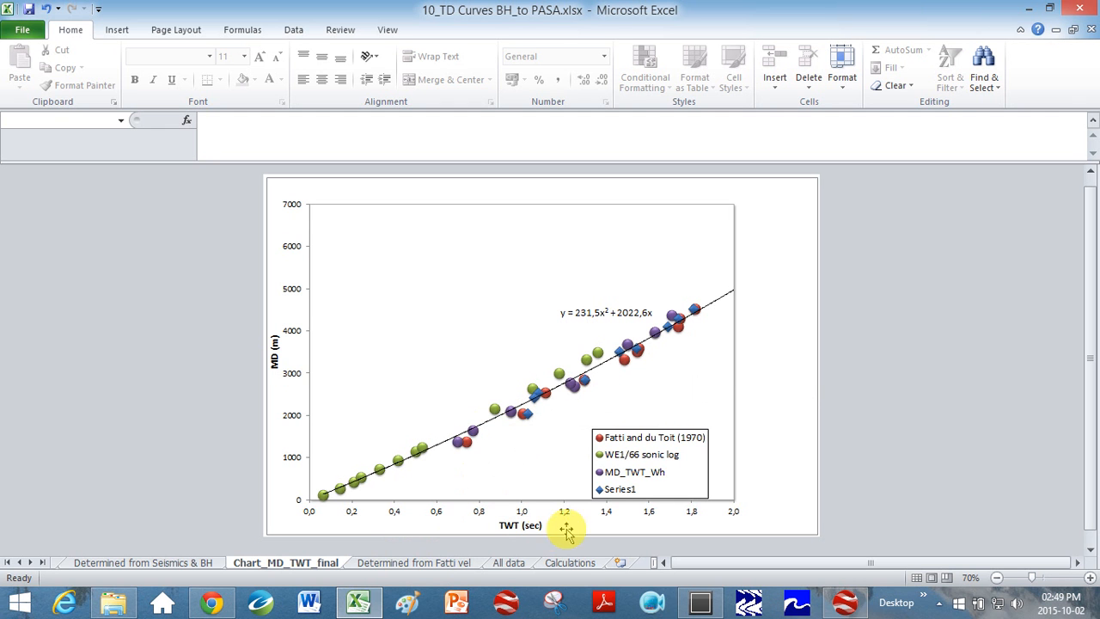
pyautogui.moveTo(543, 534)
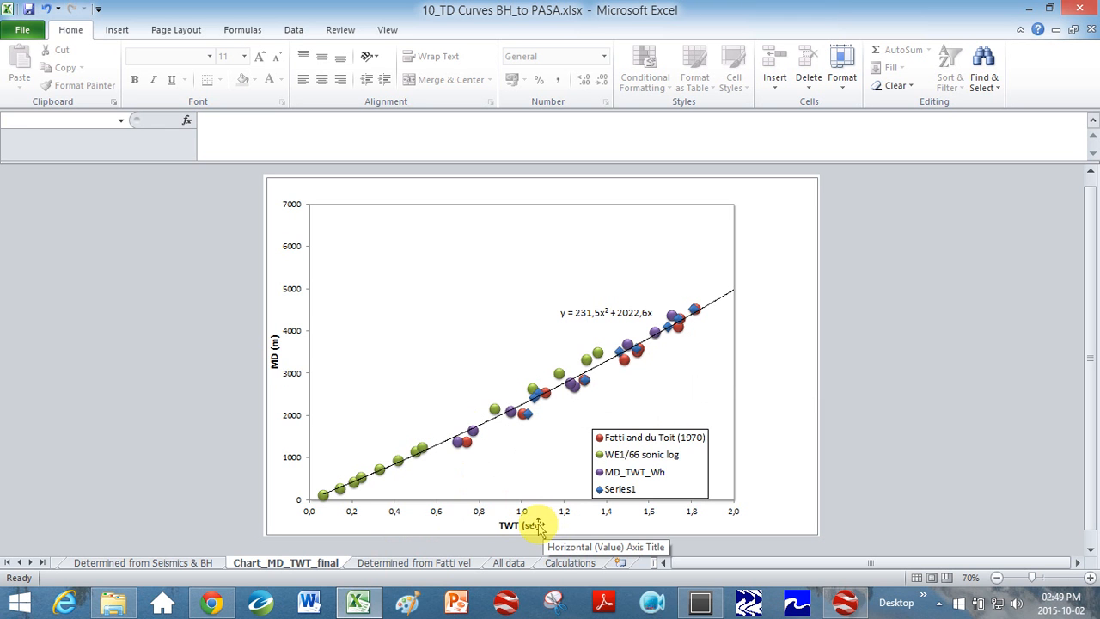
pyautogui.moveTo(474, 294)
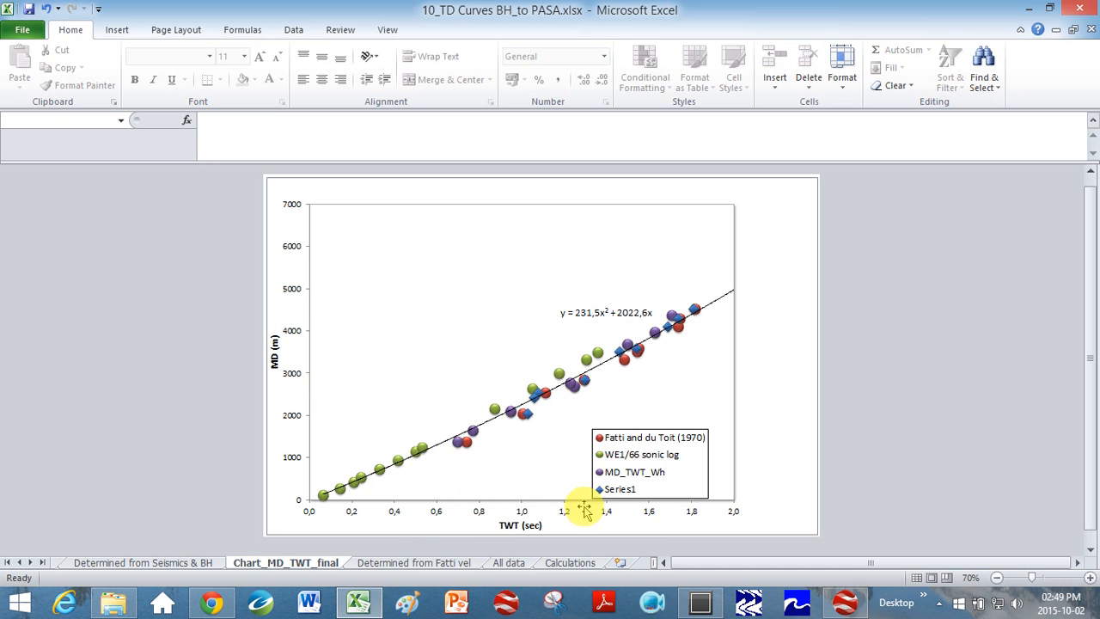
pyautogui.moveTo(730, 306)
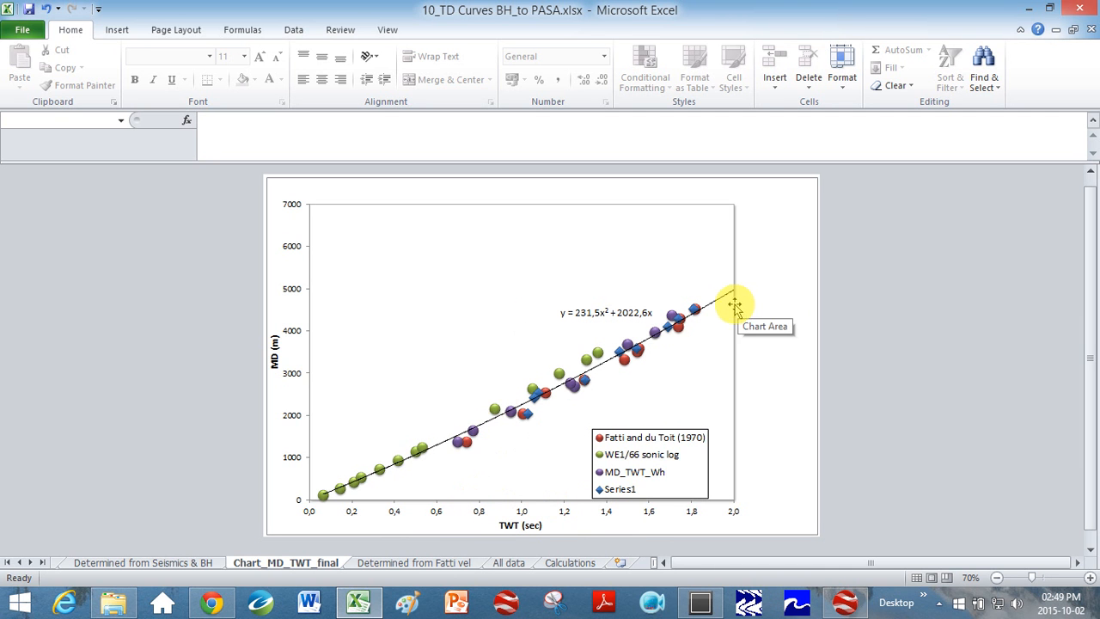
pyautogui.moveTo(454, 457)
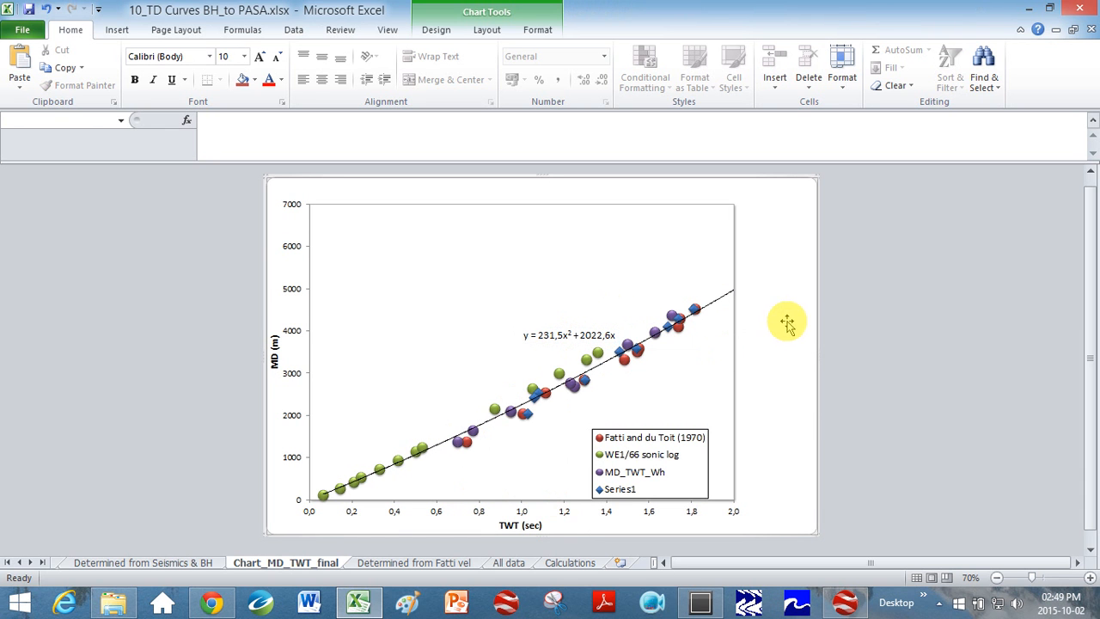
pyautogui.moveTo(551, 388)
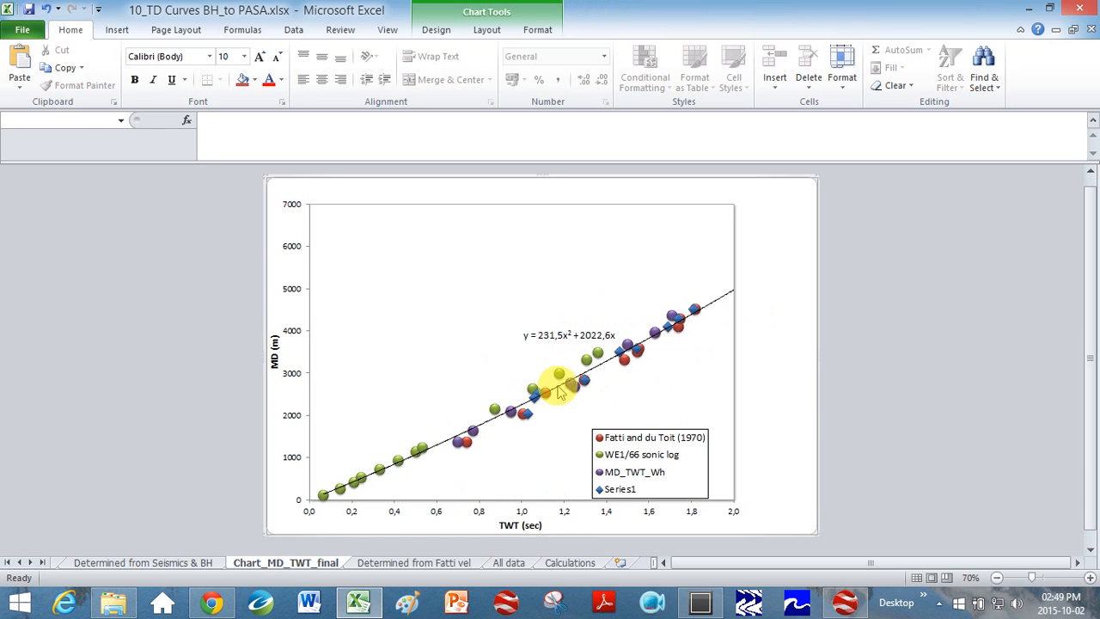
pyautogui.rightClick(557, 391)
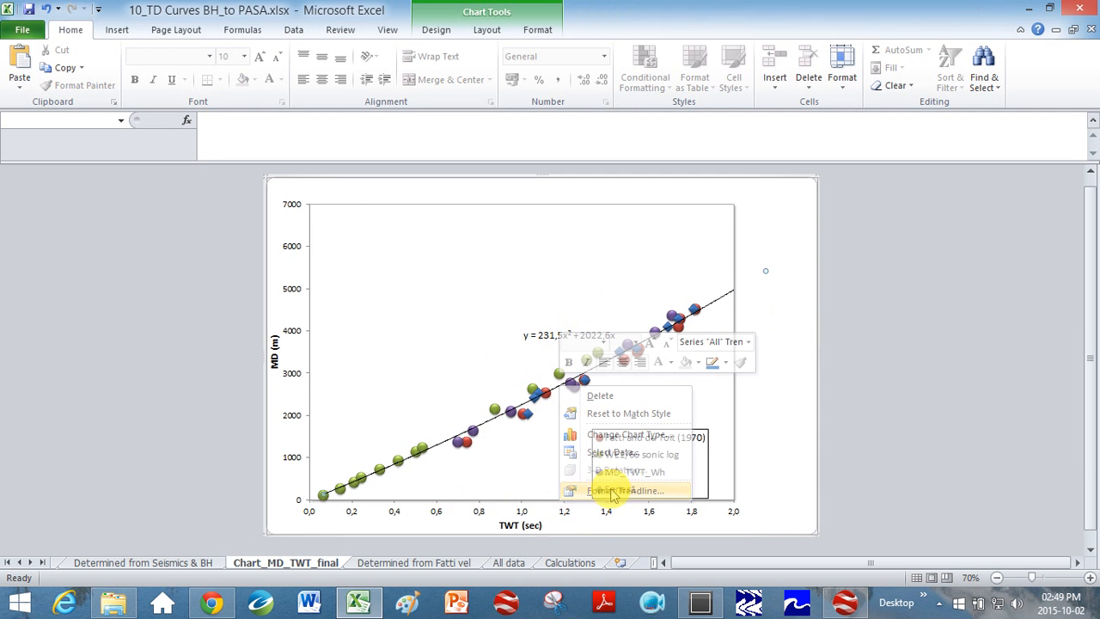
pyautogui.click(626, 489)
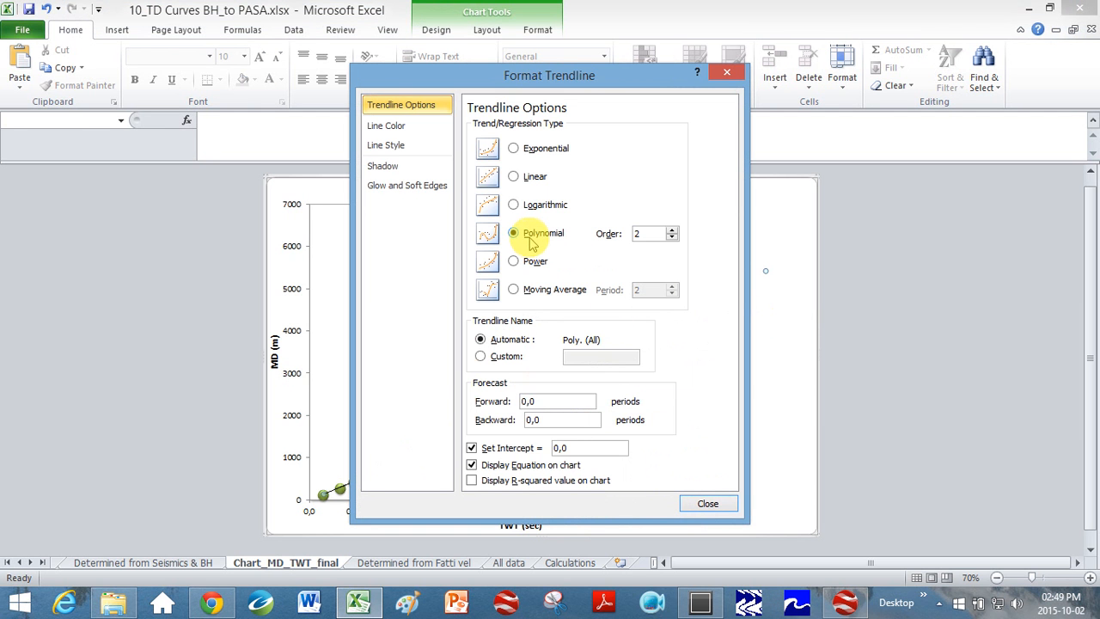
pyautogui.moveTo(673, 234)
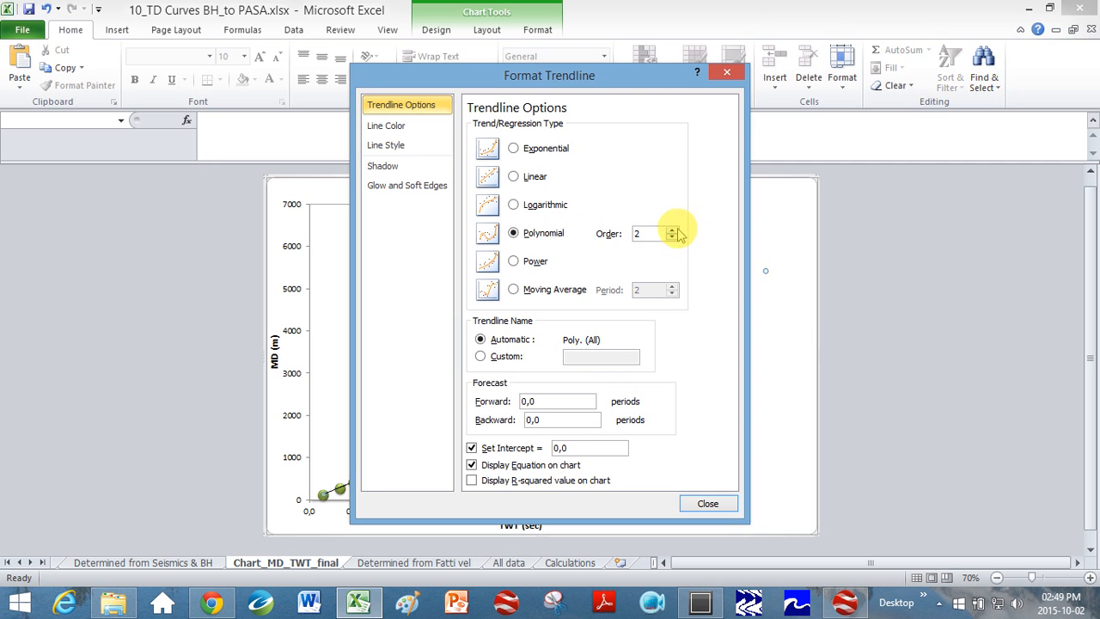
pyautogui.click(707, 502)
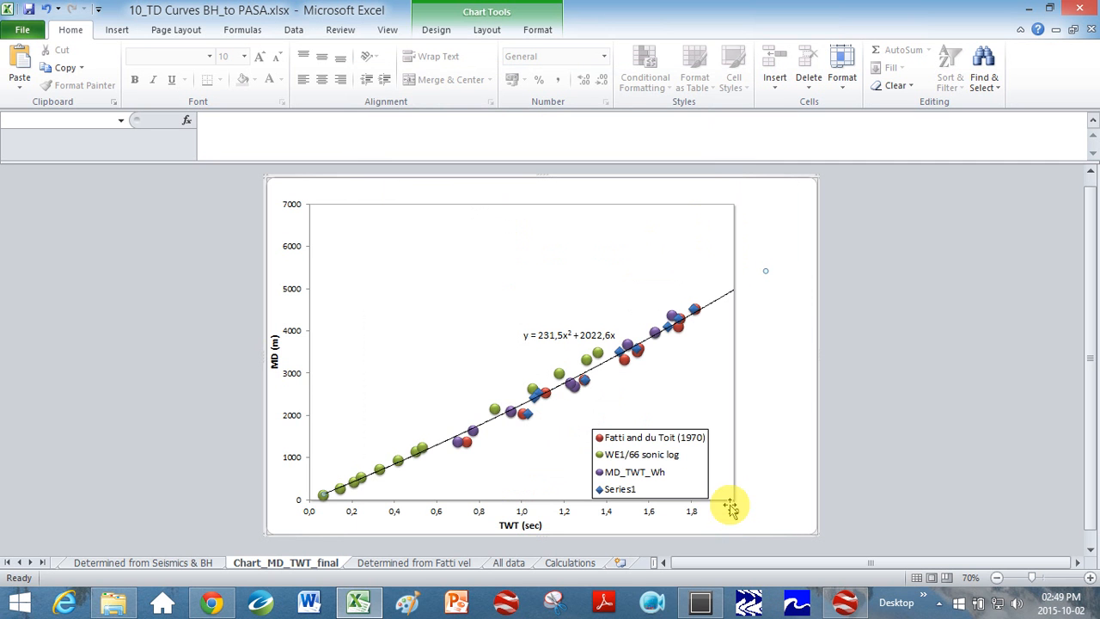
pyautogui.moveTo(669, 354)
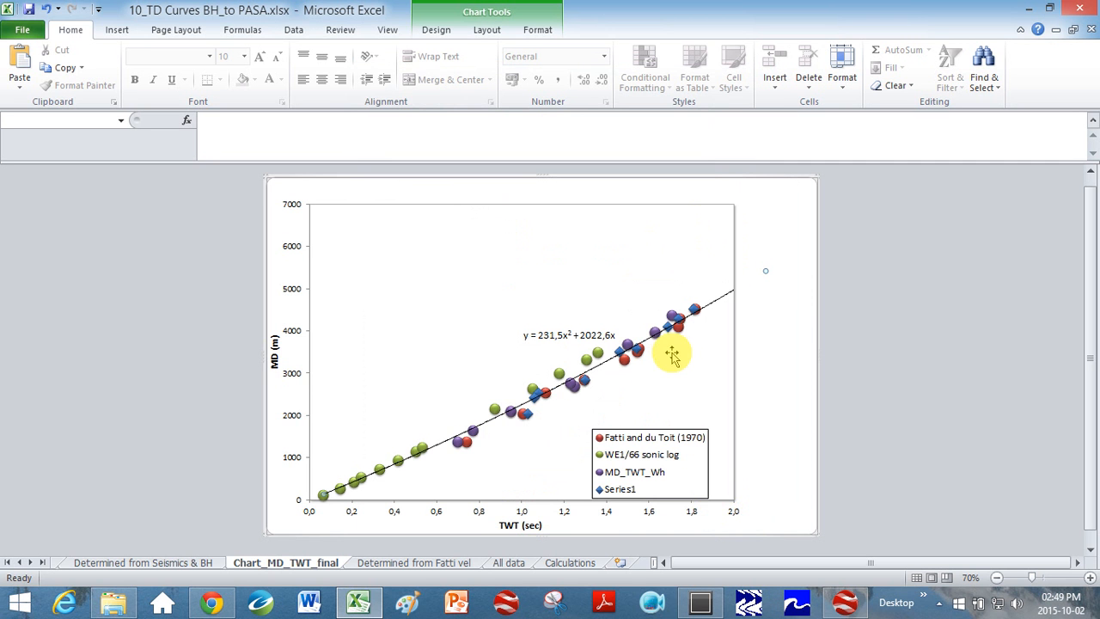
pyautogui.moveTo(333, 507)
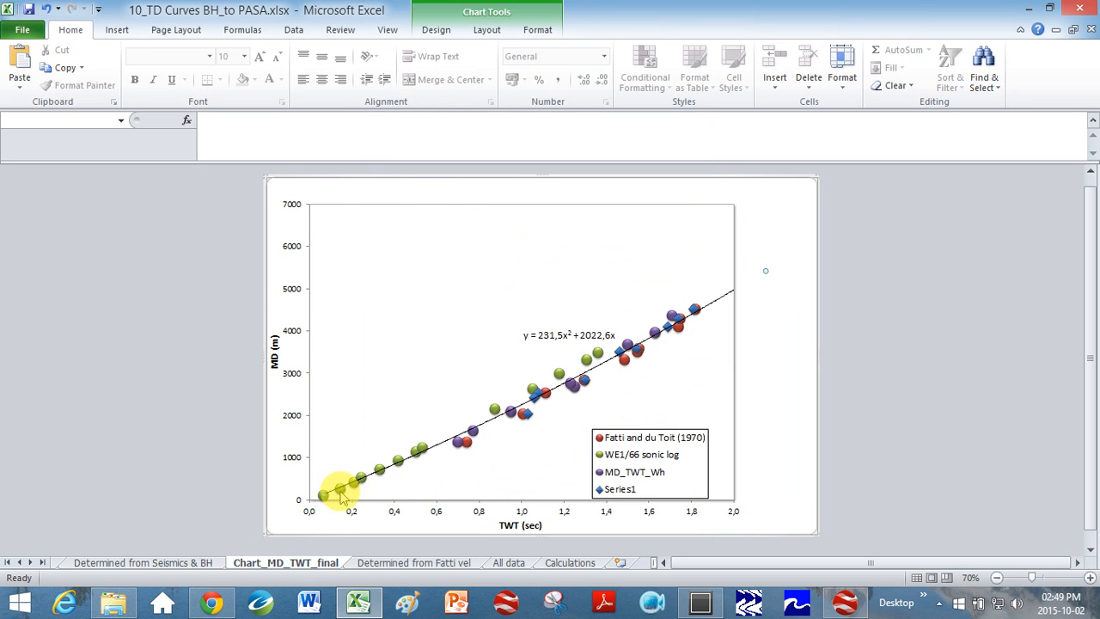
pyautogui.moveTo(337, 494)
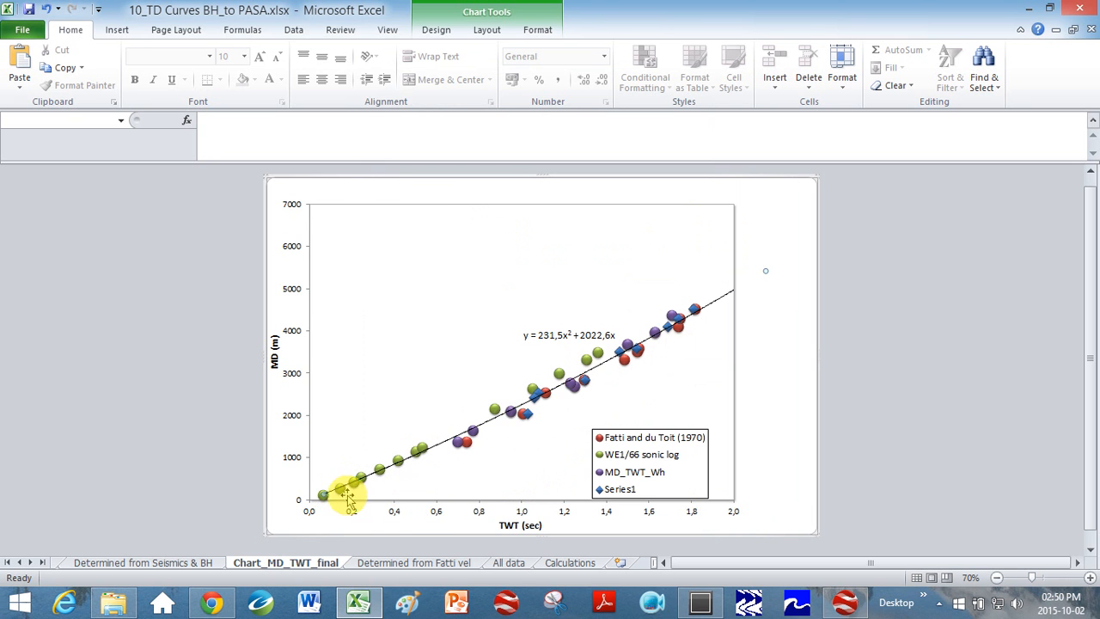
pyautogui.moveTo(337, 496)
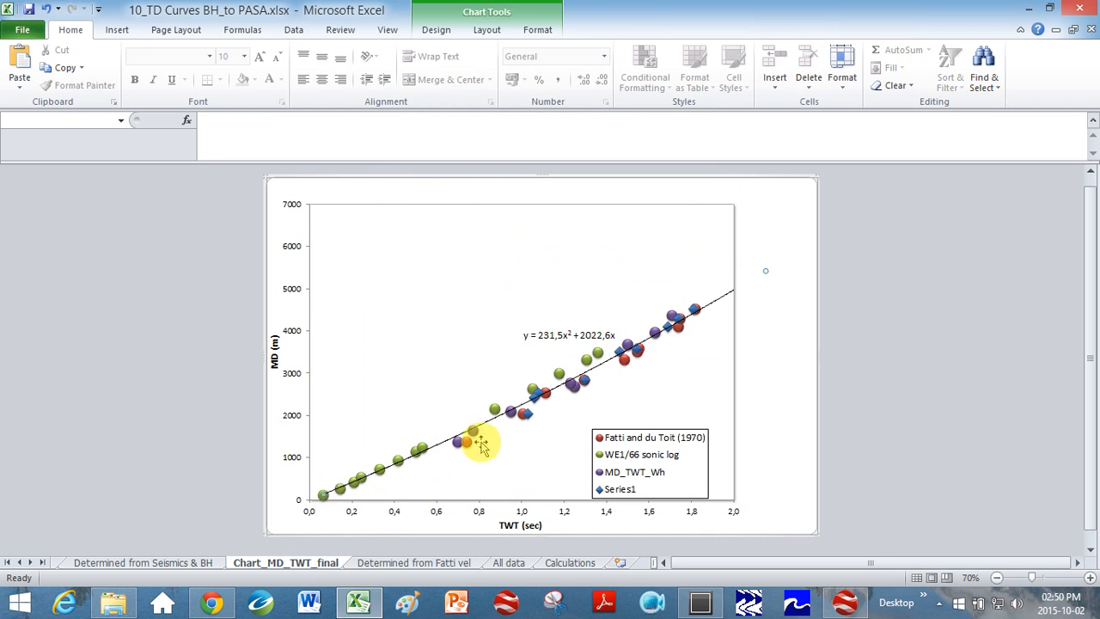
pyautogui.moveTo(588, 389)
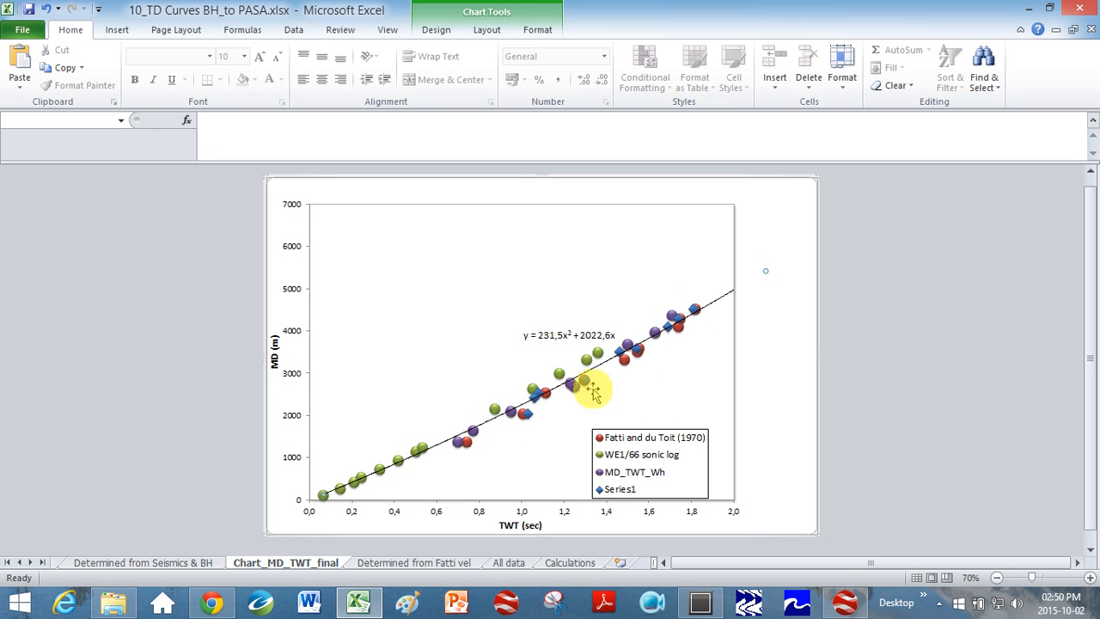
pyautogui.moveTo(710, 335)
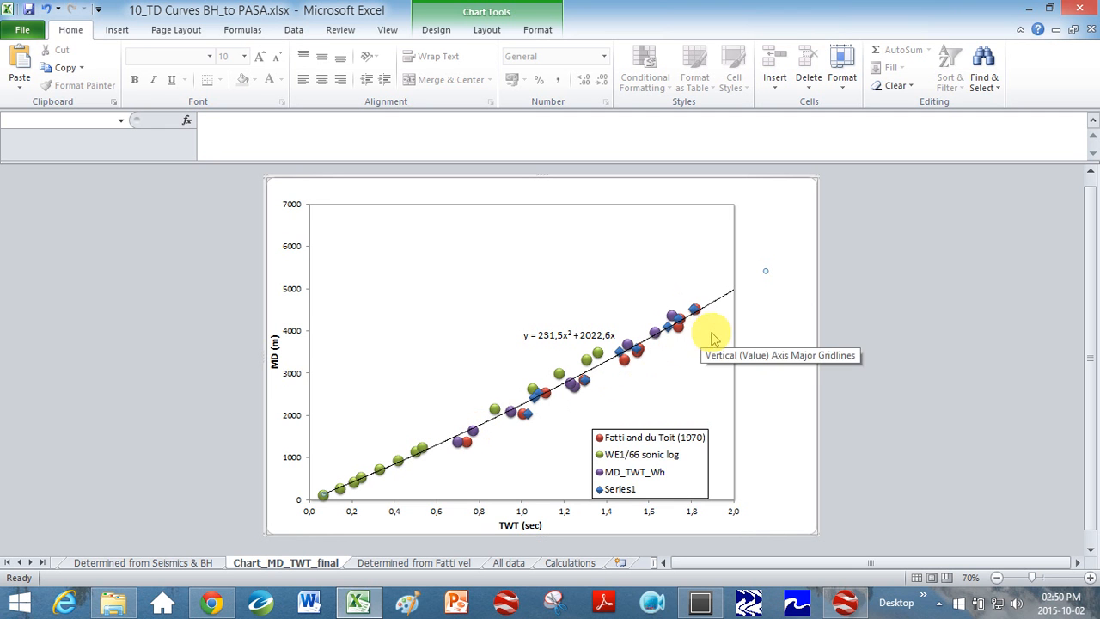
pyautogui.moveTo(782, 309)
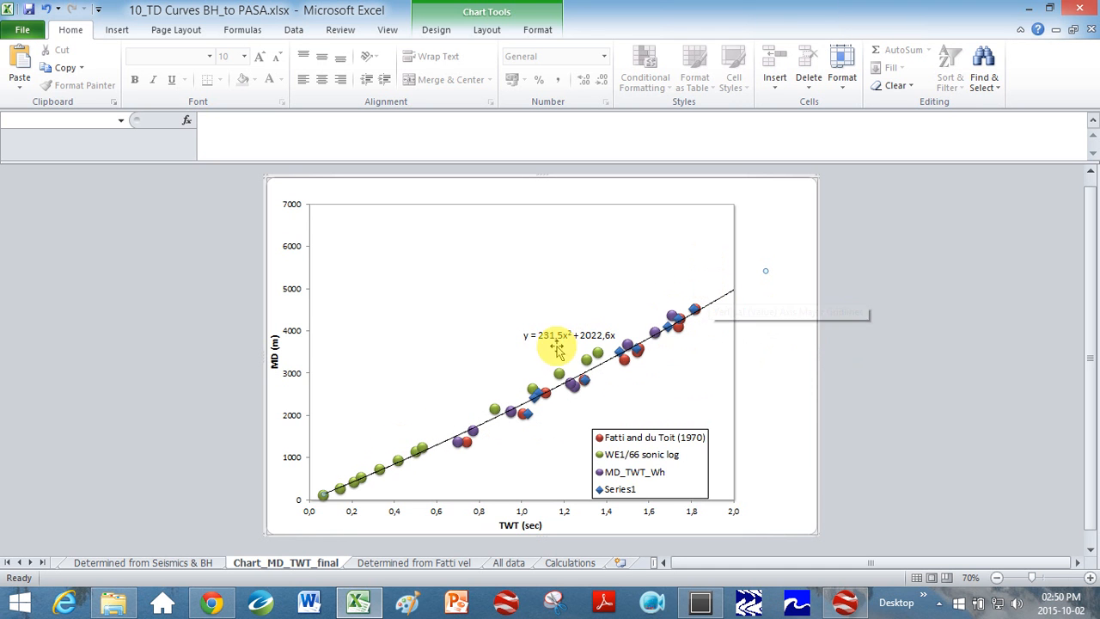
pyautogui.moveTo(567, 347)
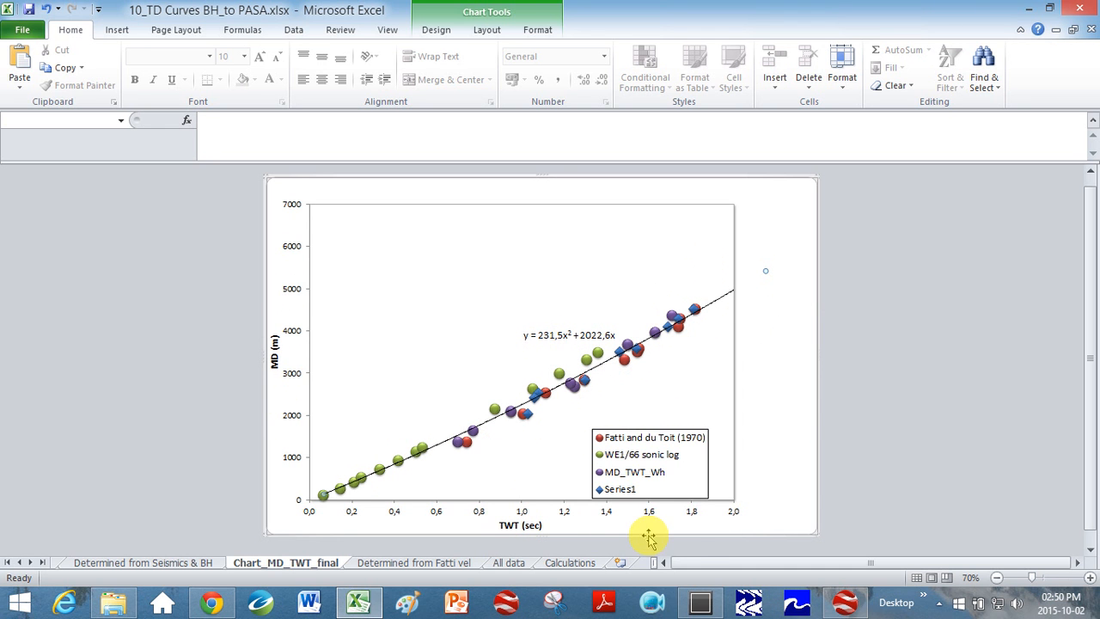
pyautogui.moveTo(636, 381)
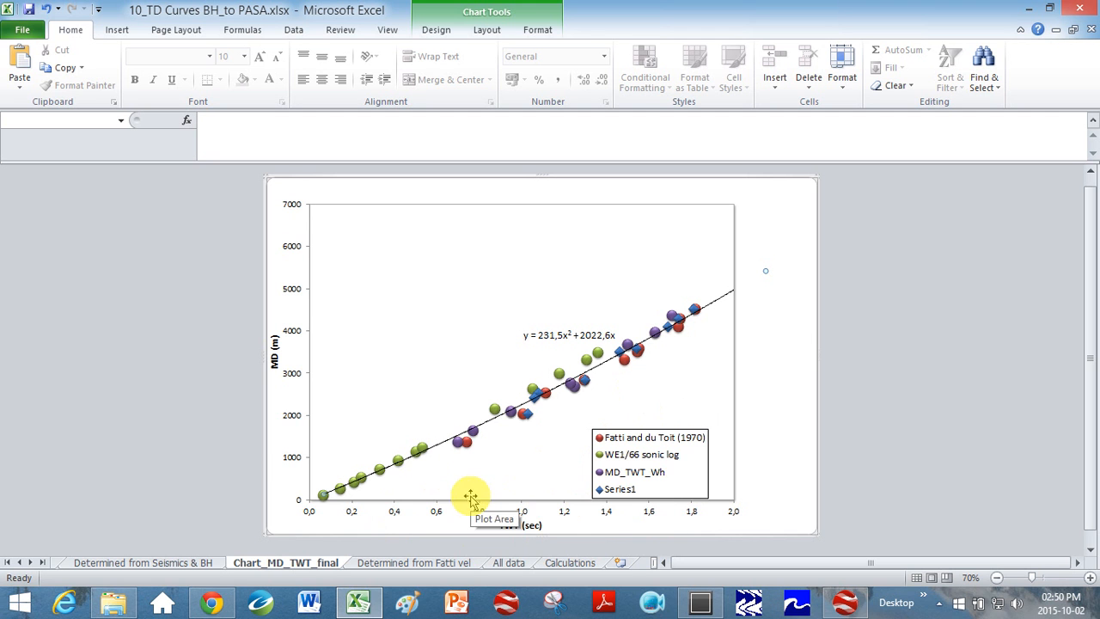
pyautogui.moveTo(567, 543)
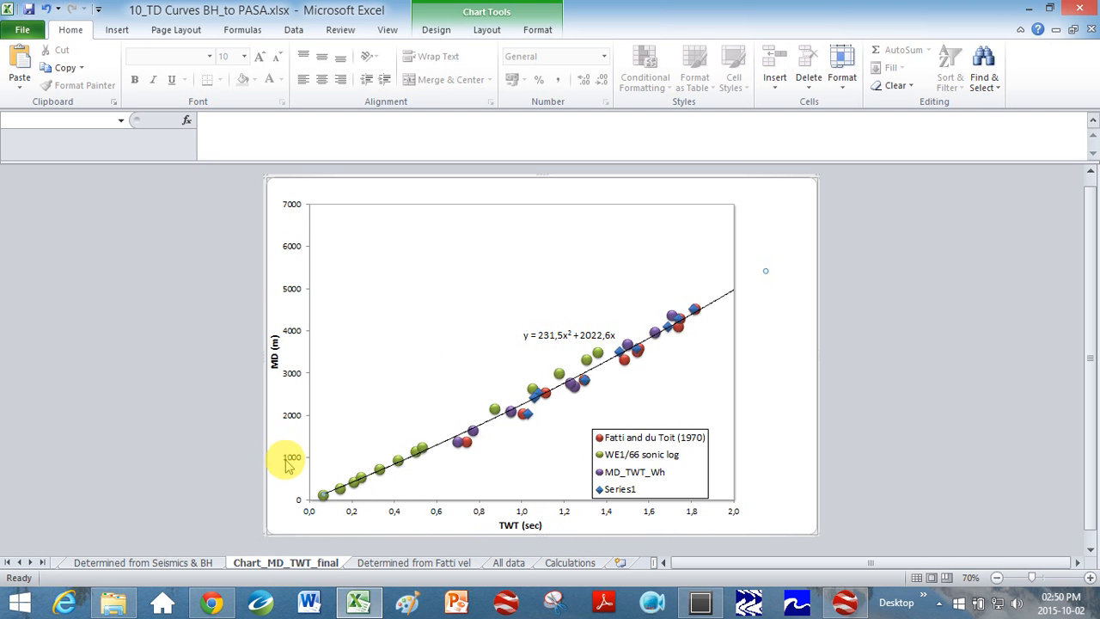
pyautogui.moveTo(329, 505)
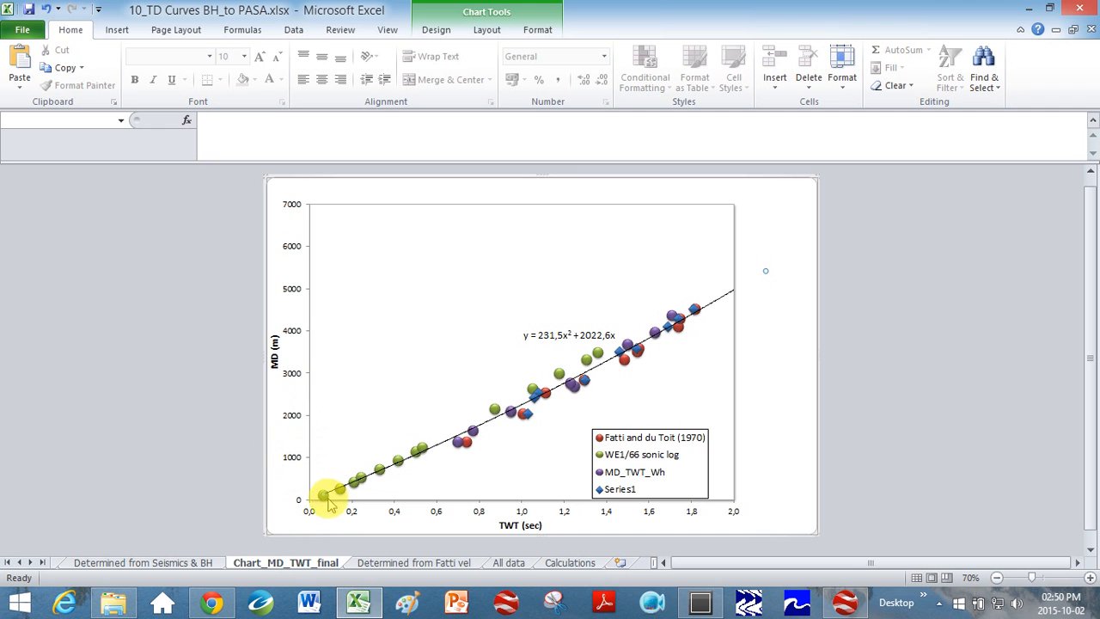
pyautogui.moveTo(336, 505)
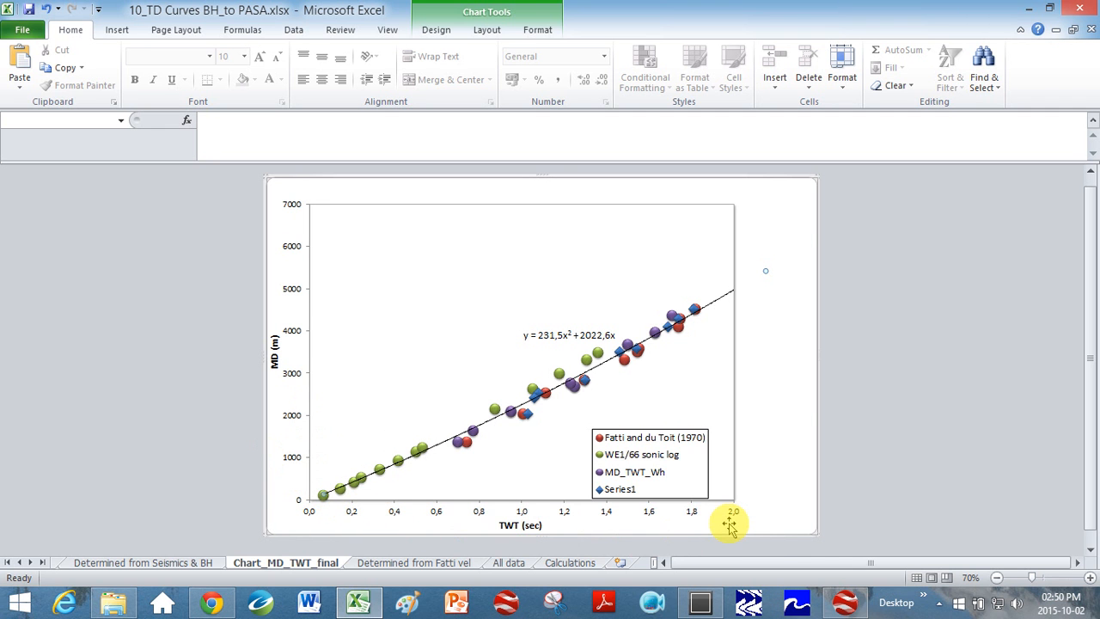
pyautogui.moveTo(721, 526)
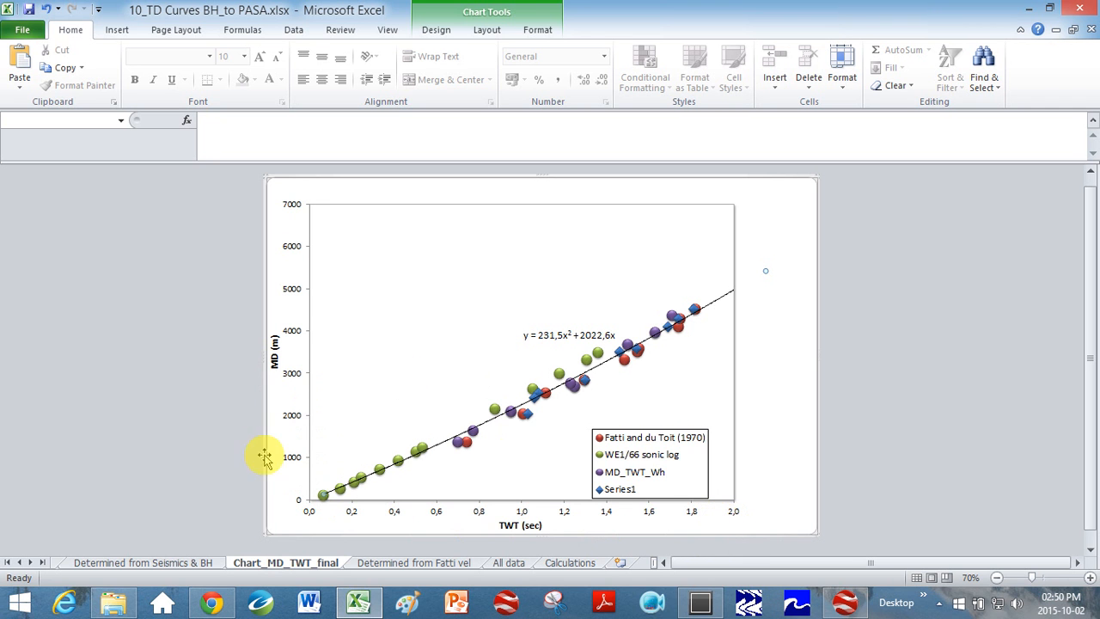
pyautogui.moveTo(295, 355)
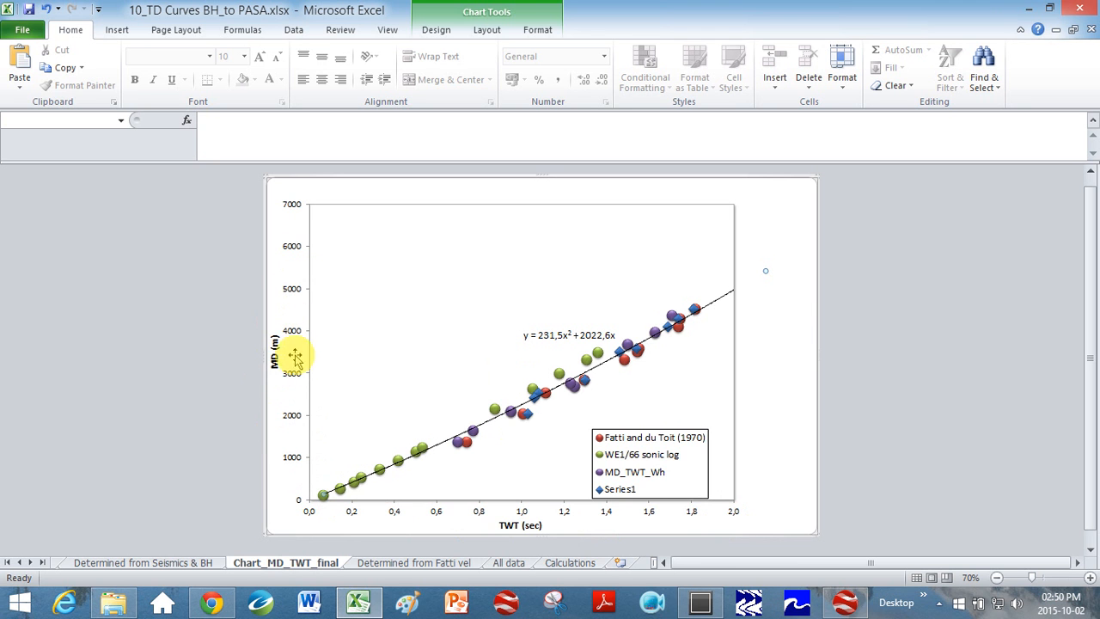
pyautogui.moveTo(295, 354)
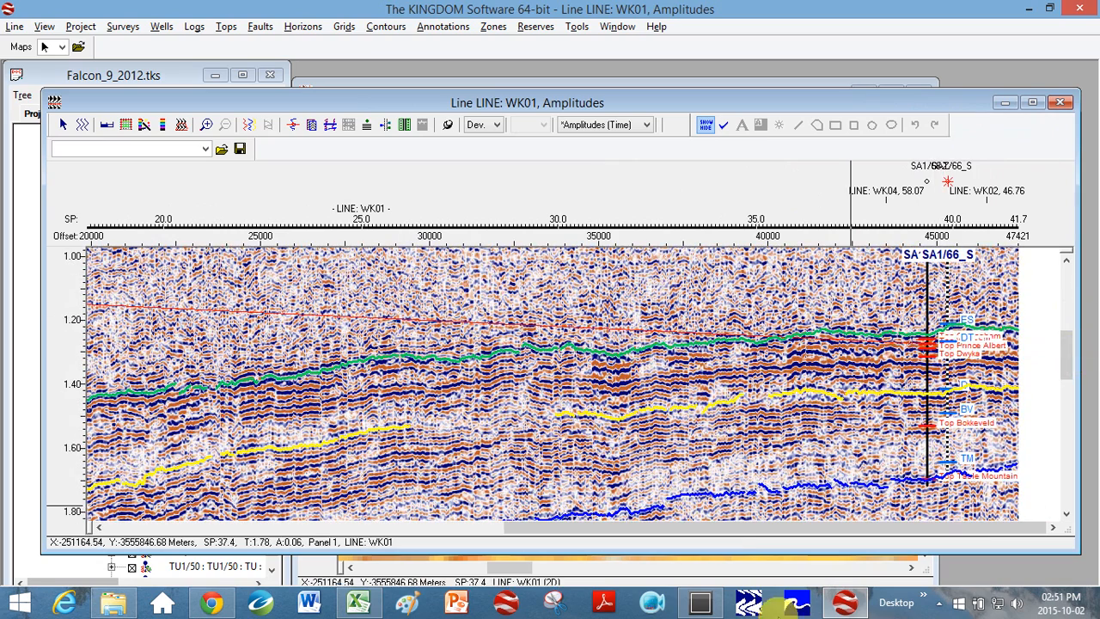
pyautogui.click(359, 601)
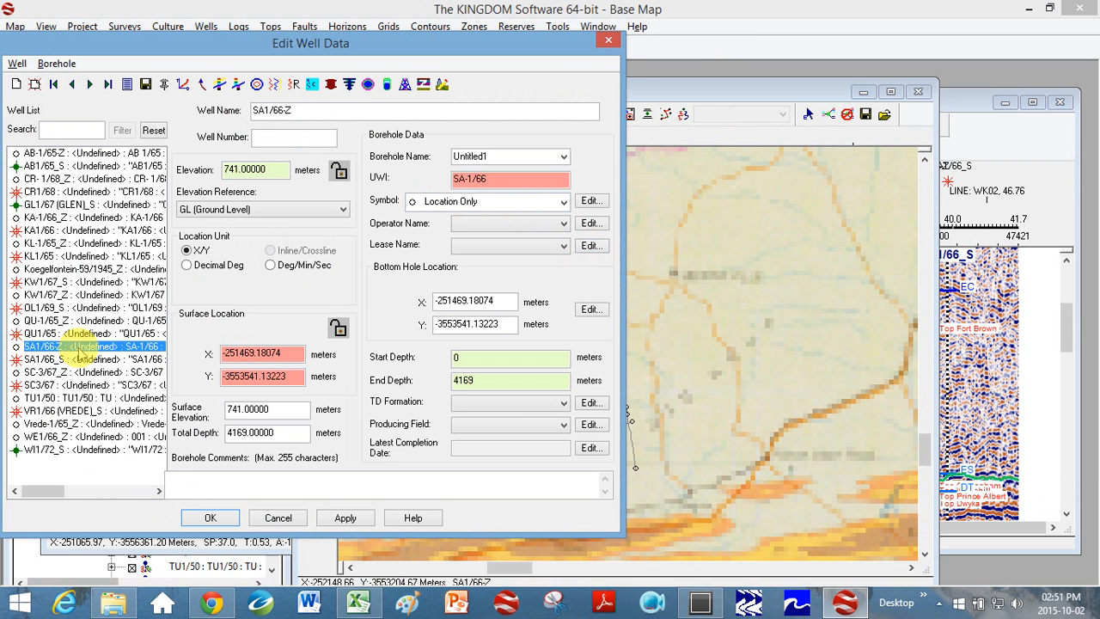
pyautogui.moveTo(222, 90)
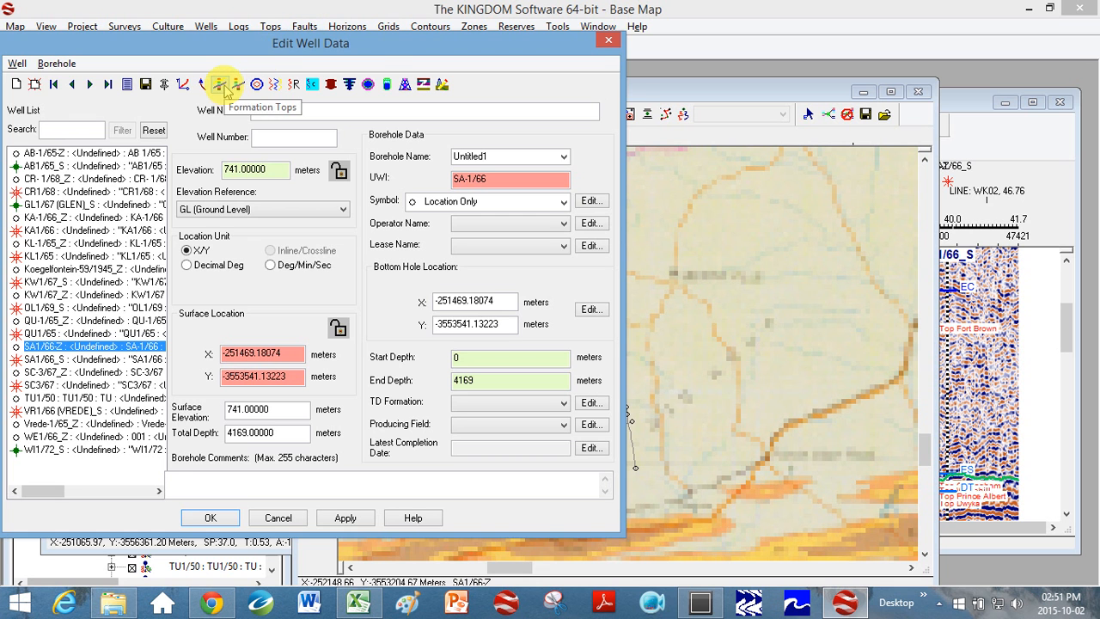
# Show the Formation Tops list for well SA1/66-Z with its nine tops, depths and times
pyautogui.click(220, 83)
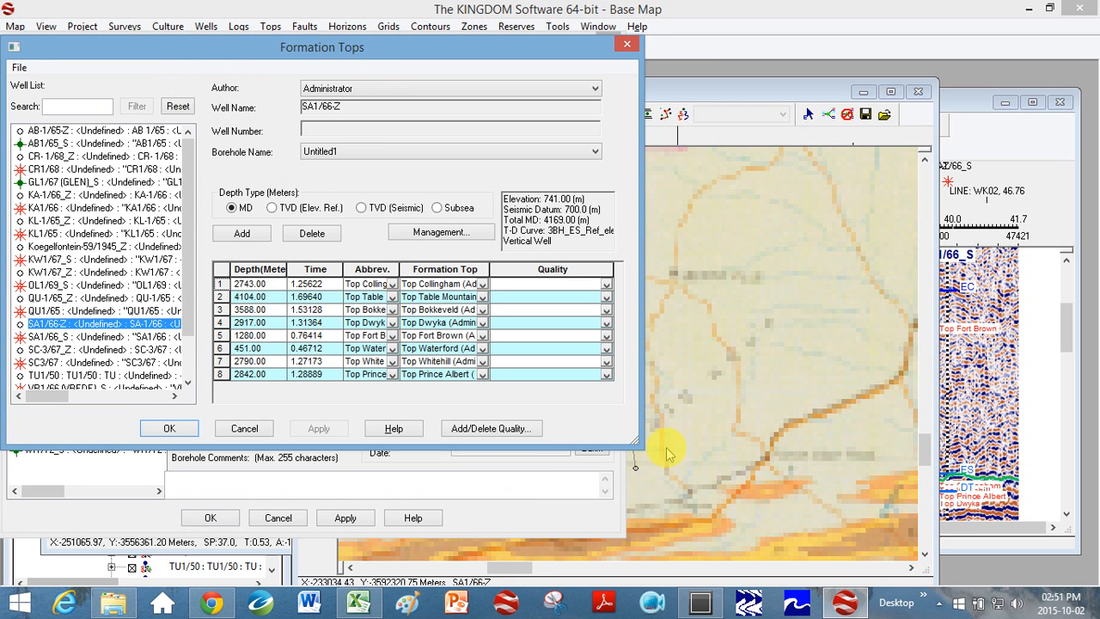
pyautogui.moveTo(749, 509)
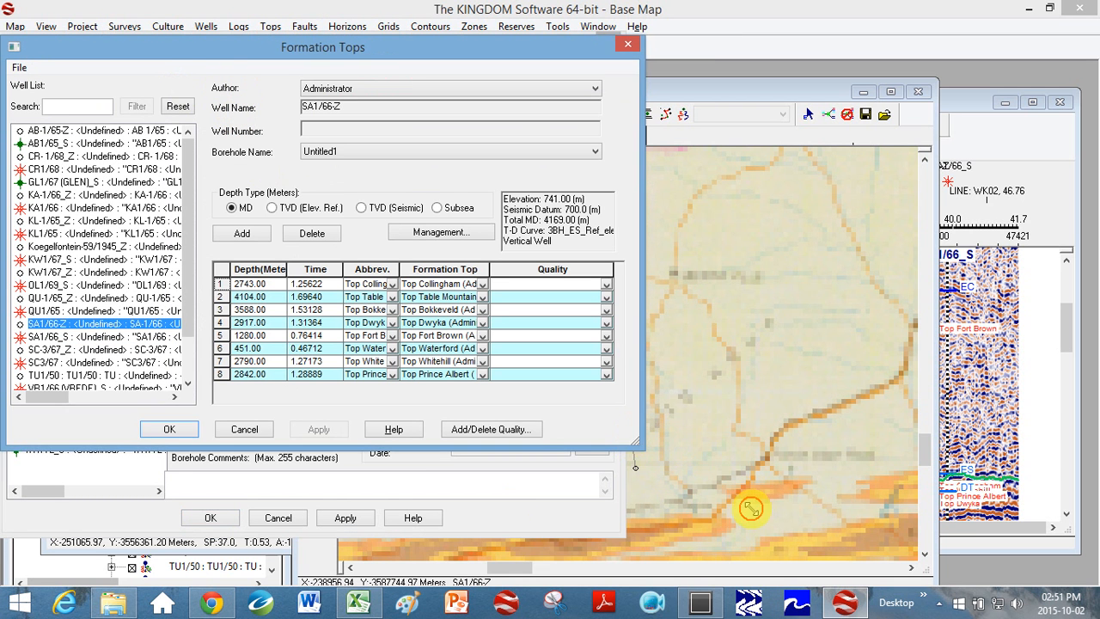